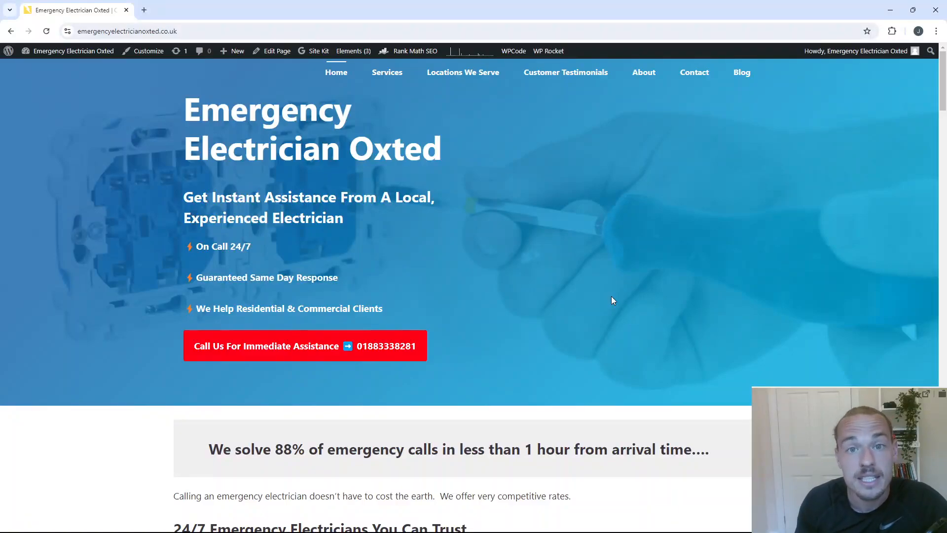
pyautogui.moveTo(597, 306)
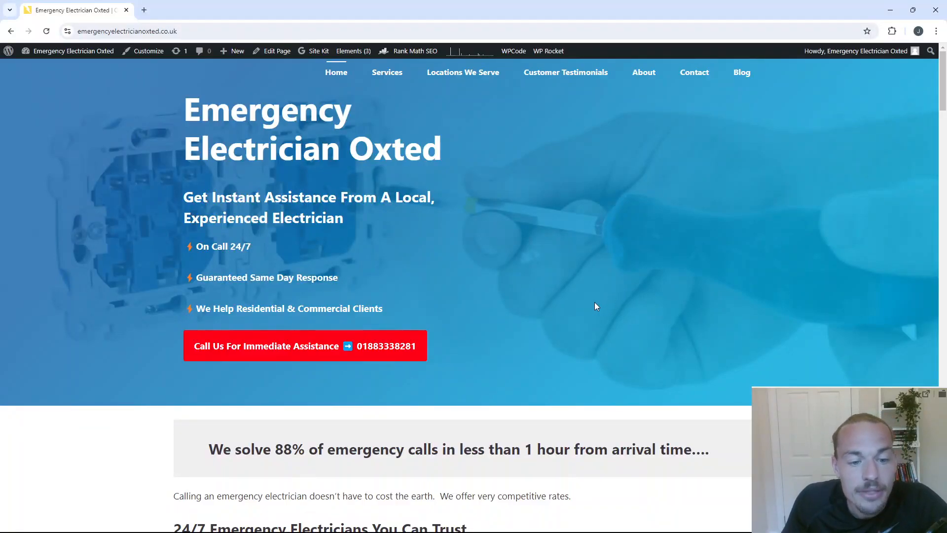
pyautogui.moveTo(592, 313)
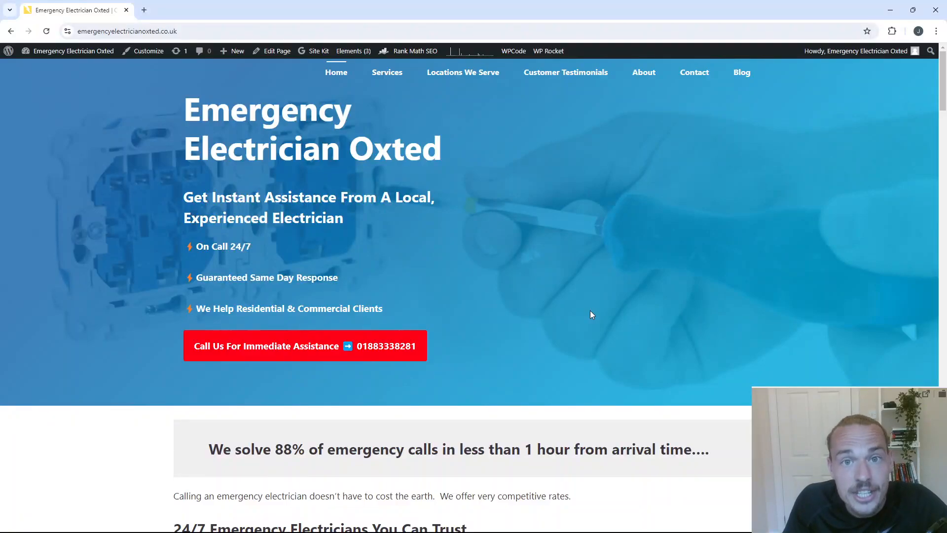
pyautogui.moveTo(576, 318)
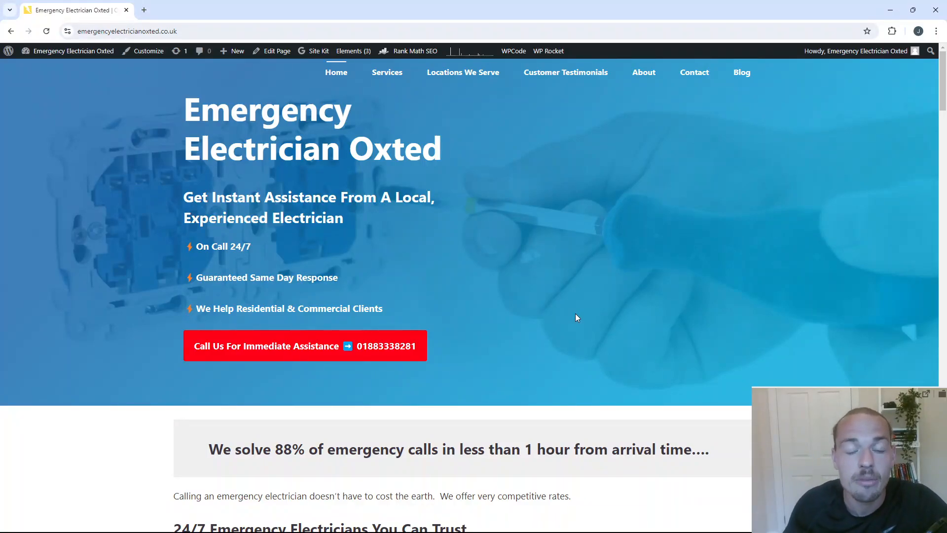
pyautogui.moveTo(558, 297)
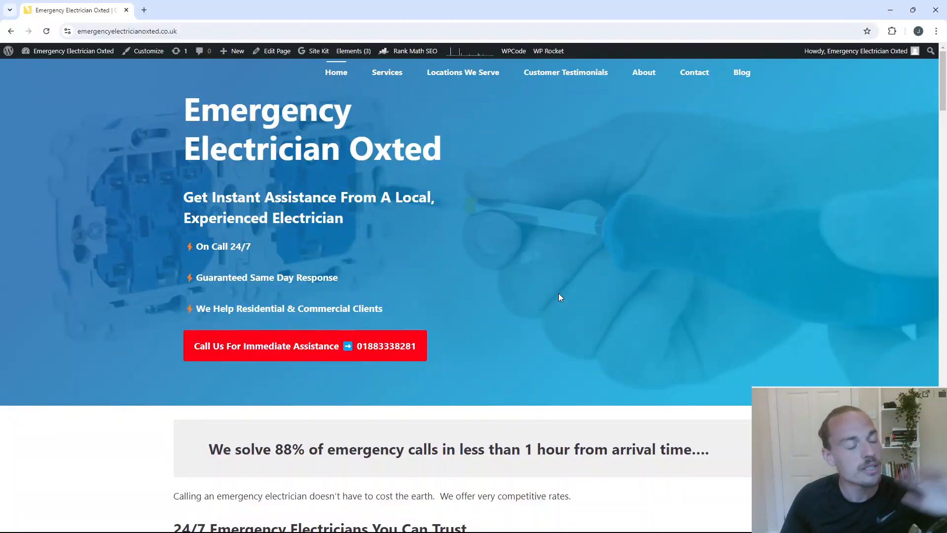
# Scroll through the current front-end page reviewing where the phone number appears
pyautogui.scroll(-3)
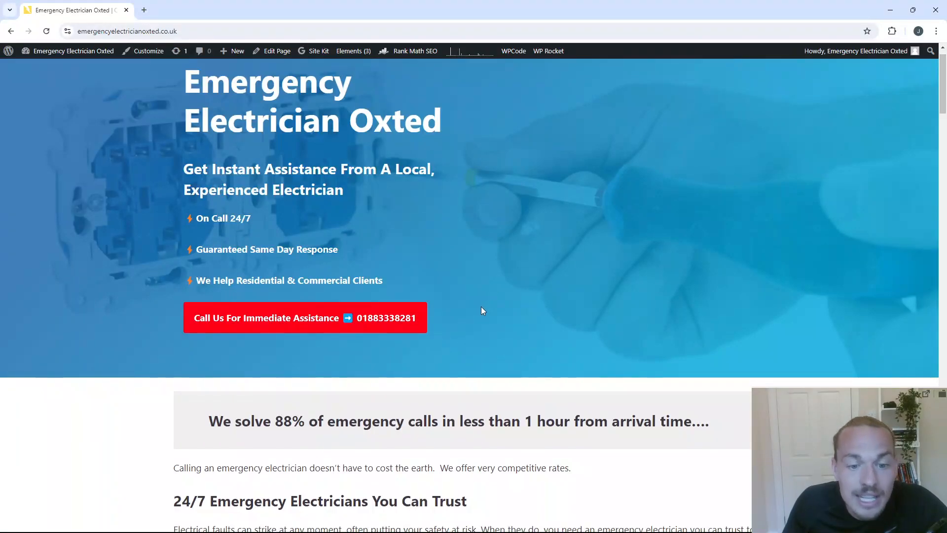
pyautogui.moveTo(601, 316)
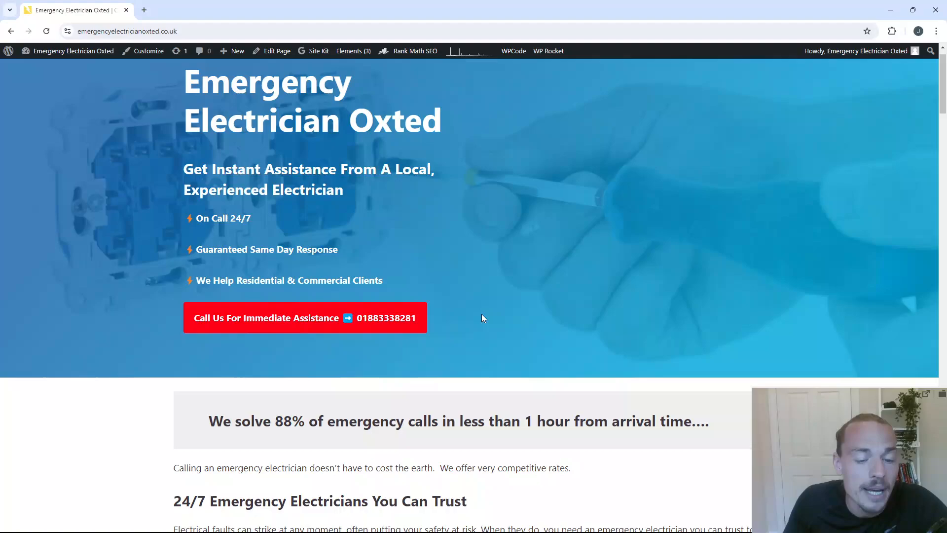
pyautogui.scroll(-3)
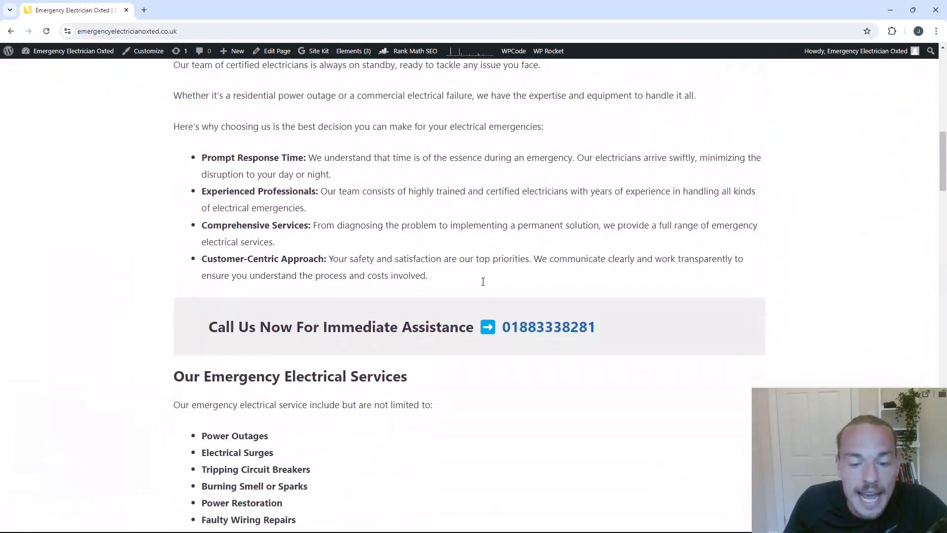
pyautogui.scroll(-3)
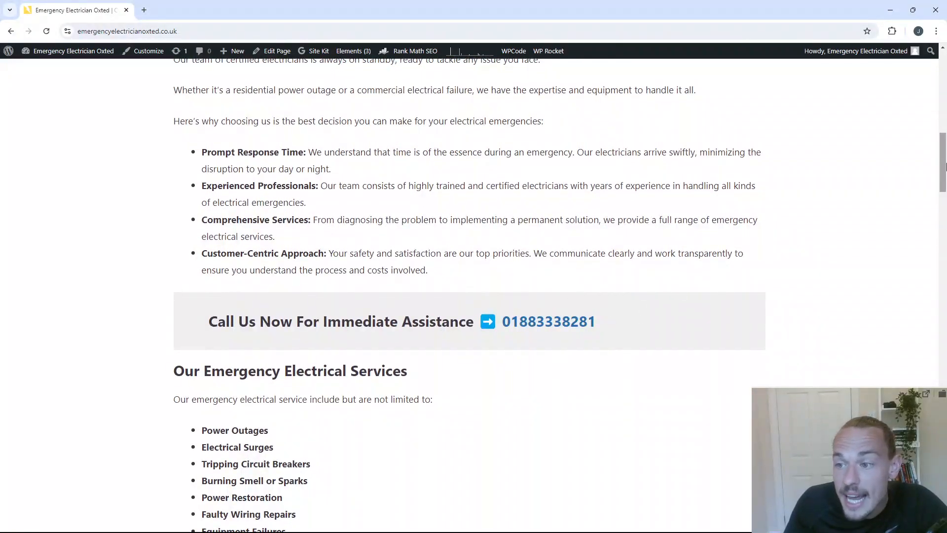
pyautogui.scroll(-3)
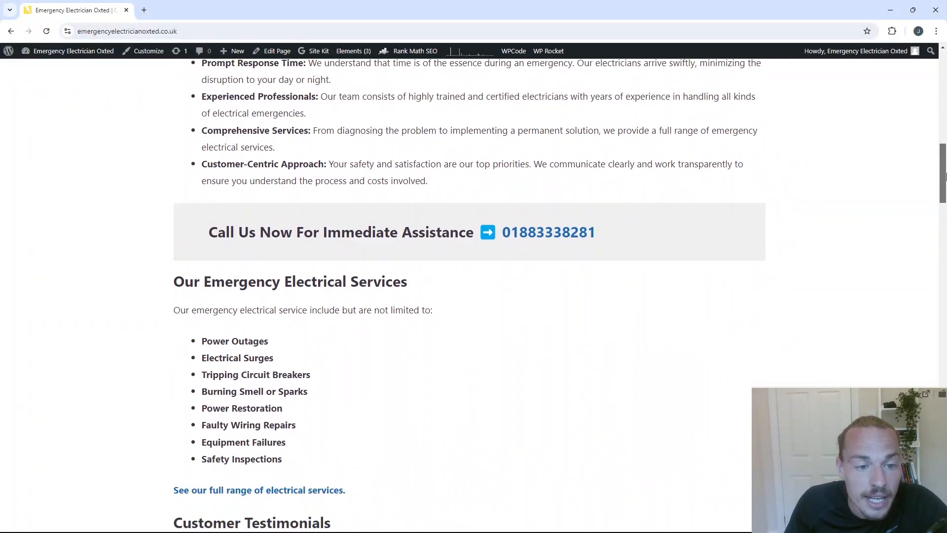
pyautogui.scroll(-3)
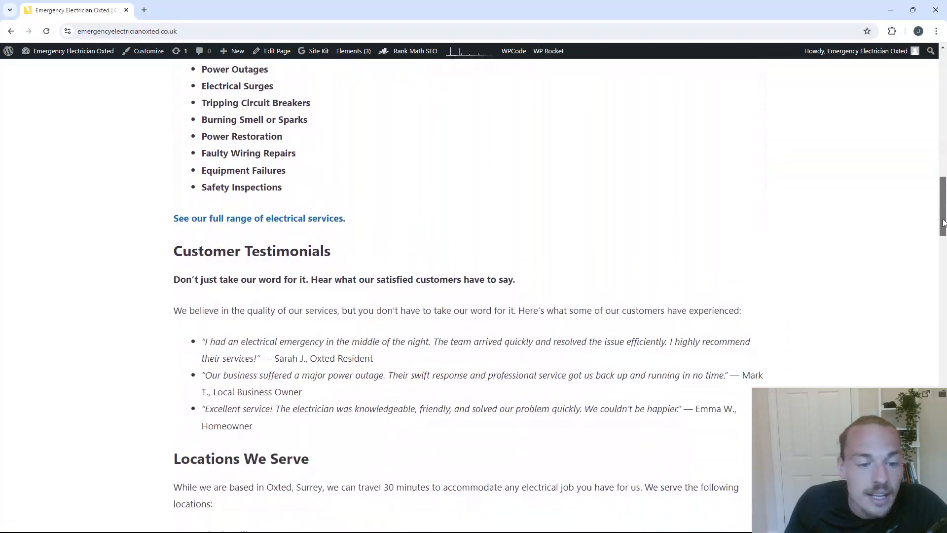
pyautogui.scroll(-3)
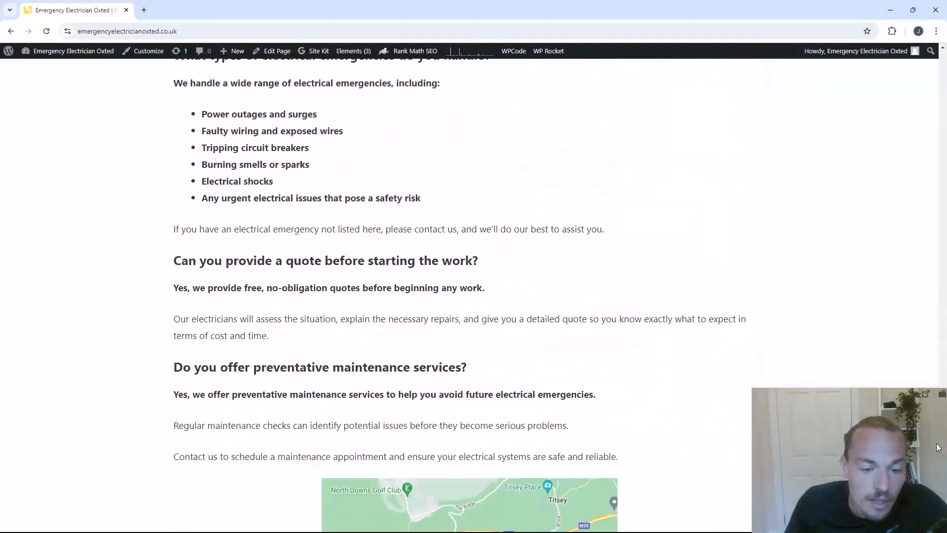
pyautogui.scroll(-3)
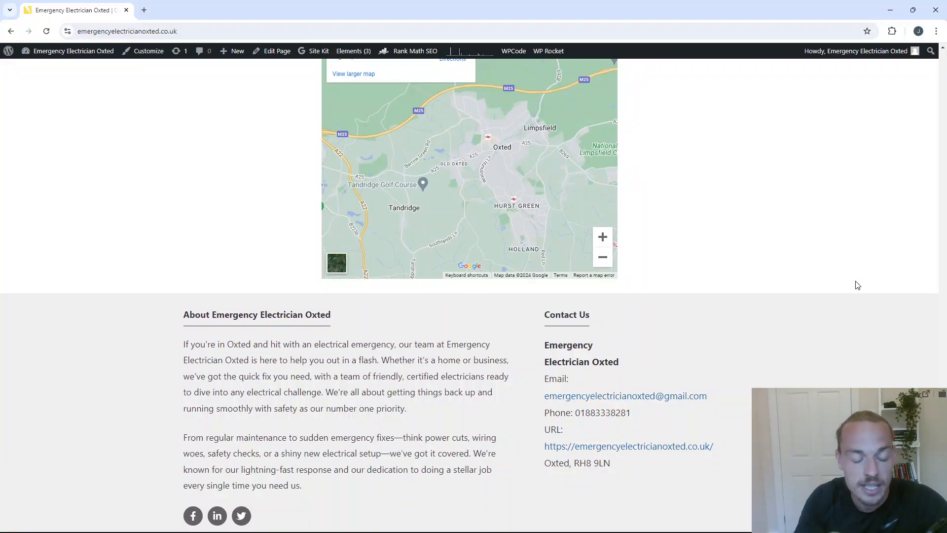
pyautogui.scroll(-3)
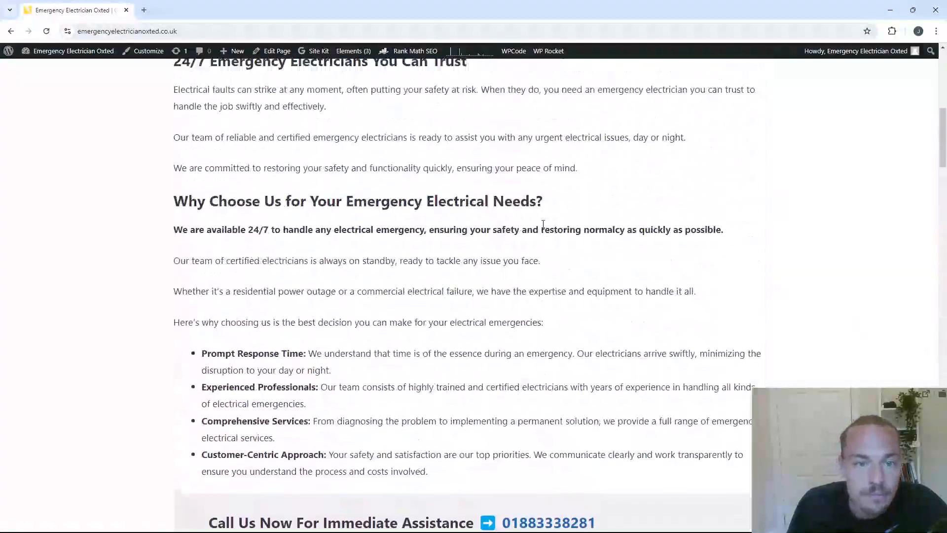
pyautogui.scroll(3)
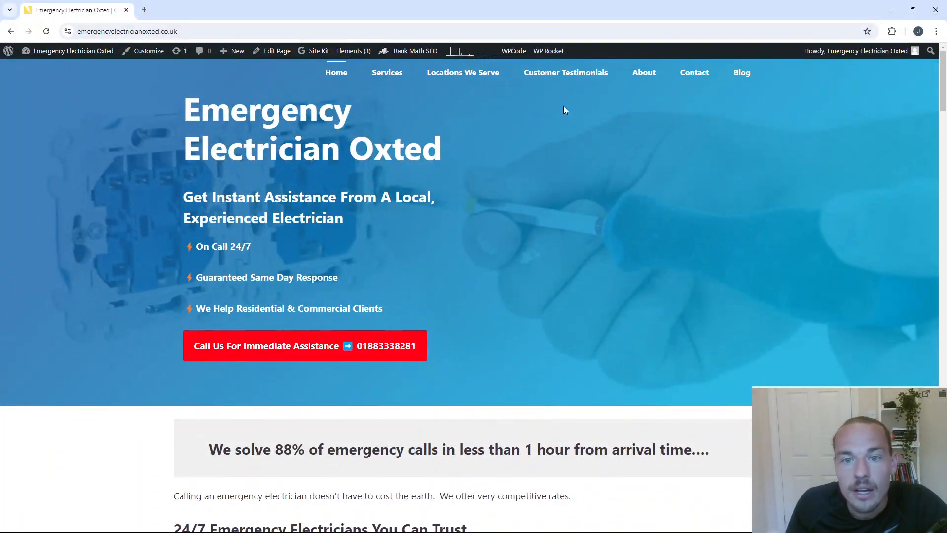
pyautogui.scroll(-3)
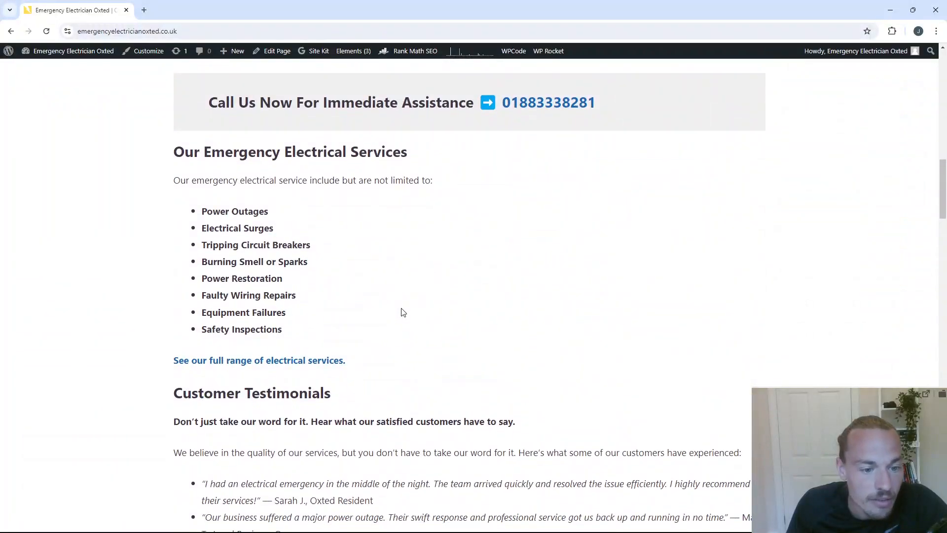
pyautogui.scroll(-3)
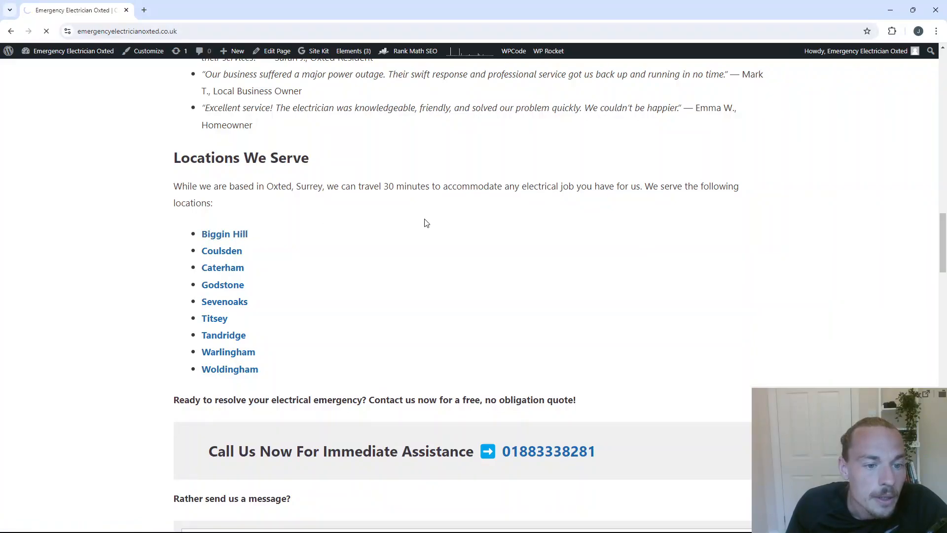
# Review the Biggin Hill location page down to its map and footer, checking its phone number
pyautogui.click(224, 234)
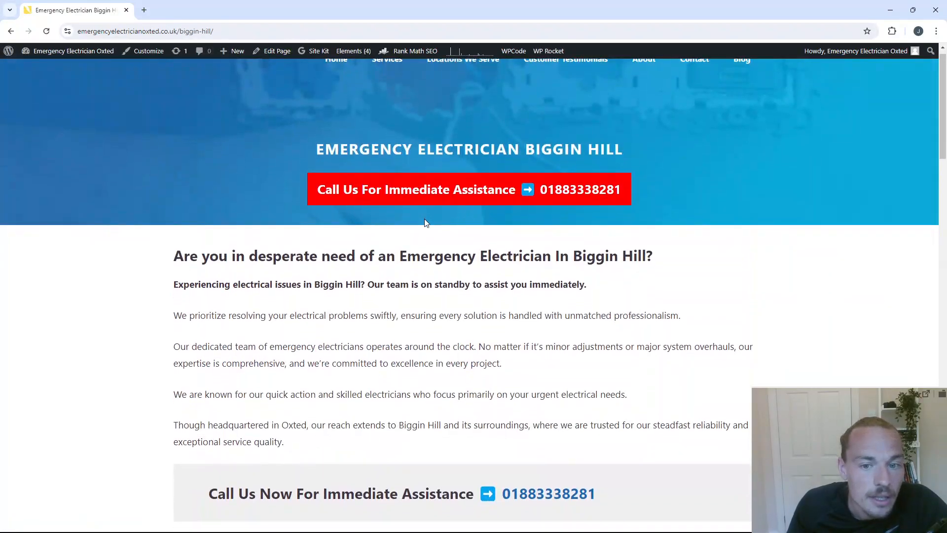
pyautogui.scroll(-3)
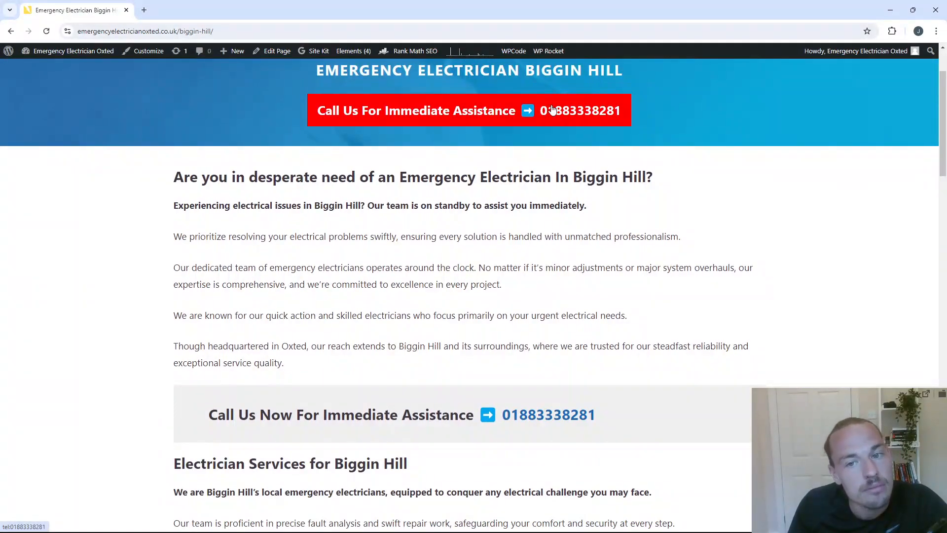
pyautogui.scroll(-3)
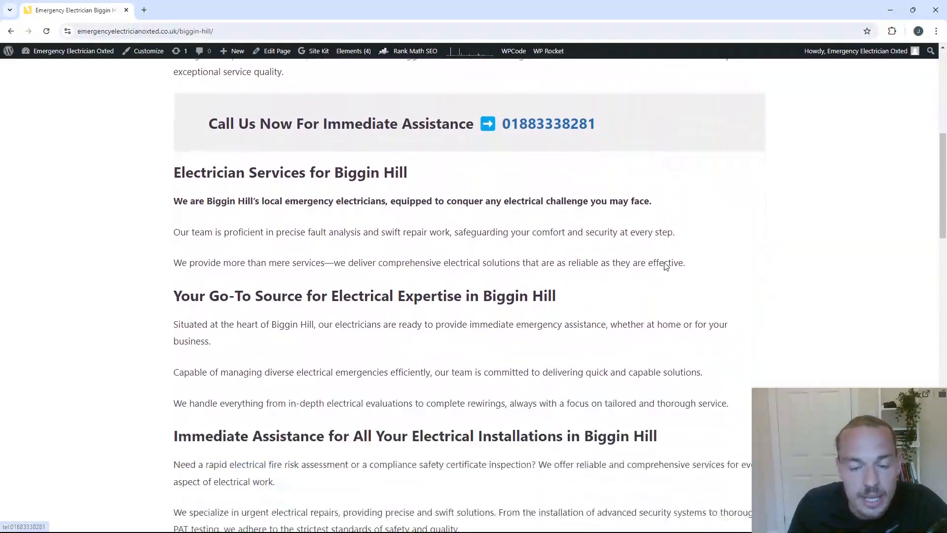
pyautogui.scroll(-3)
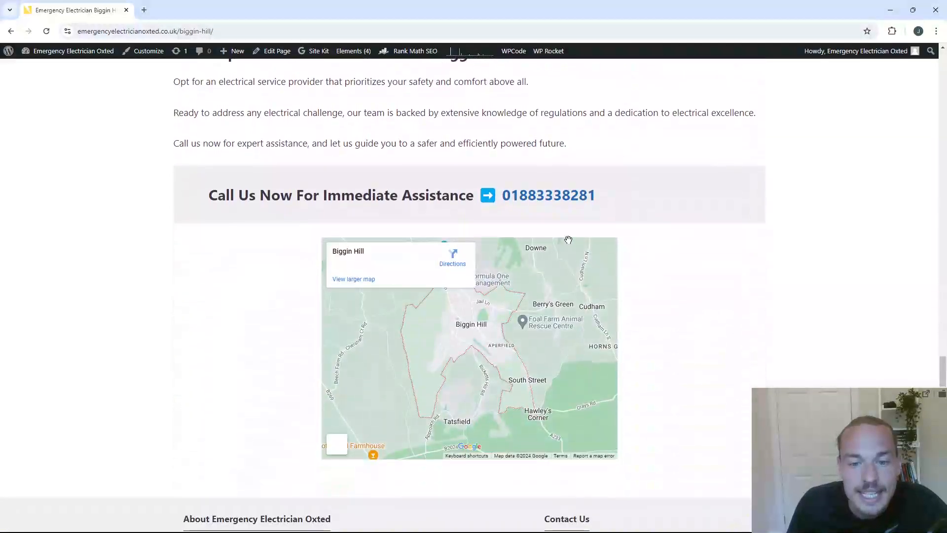
pyautogui.scroll(-3)
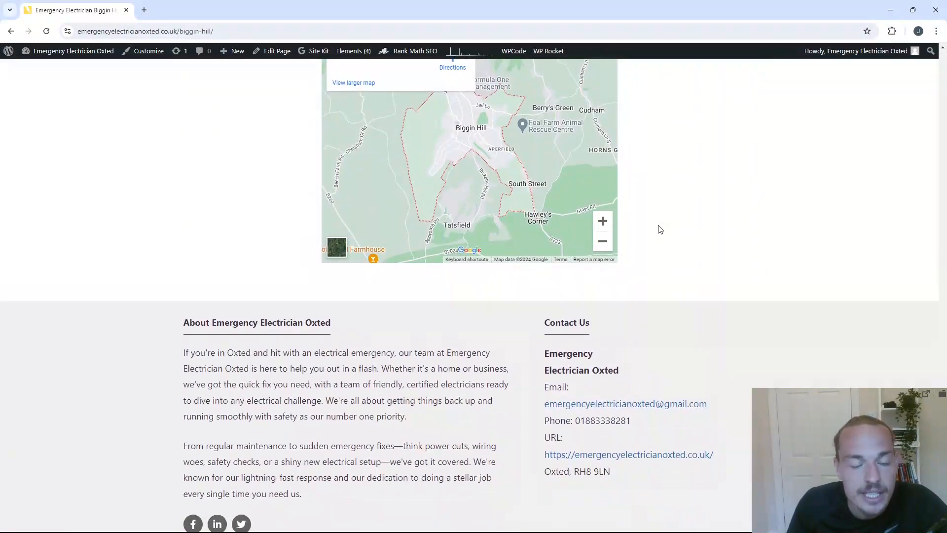
pyautogui.scroll(3)
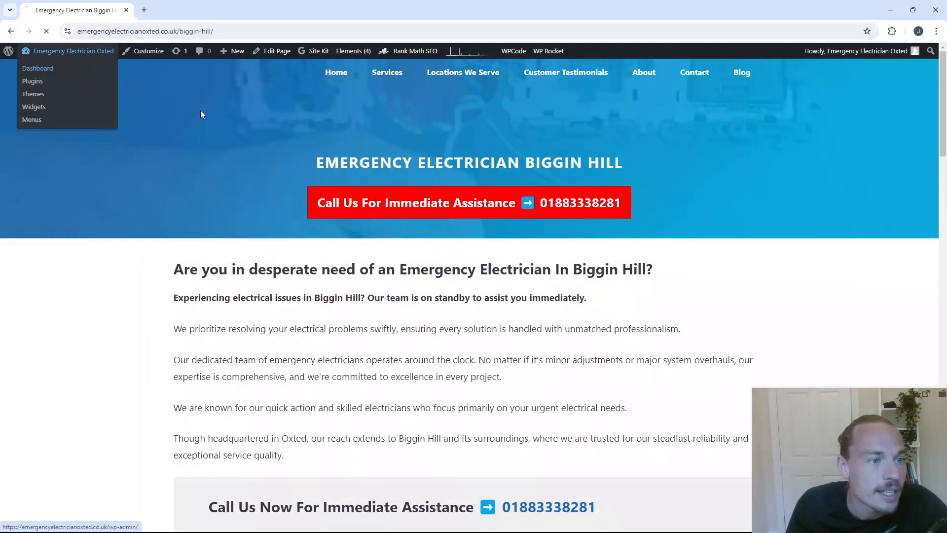
# Go from the front end to the admin dashboard and on to Plugins > Add New Plugin
pyautogui.click(37, 68)
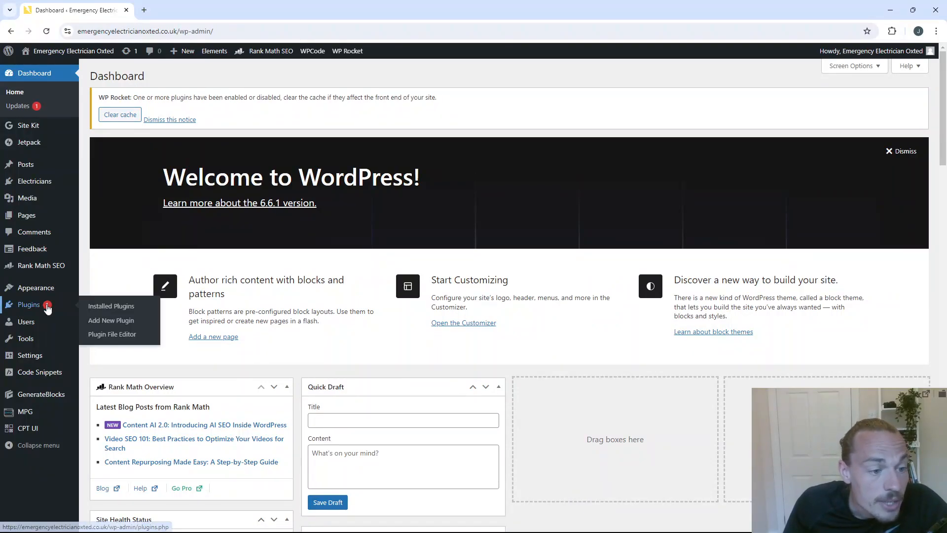
pyautogui.click(112, 320)
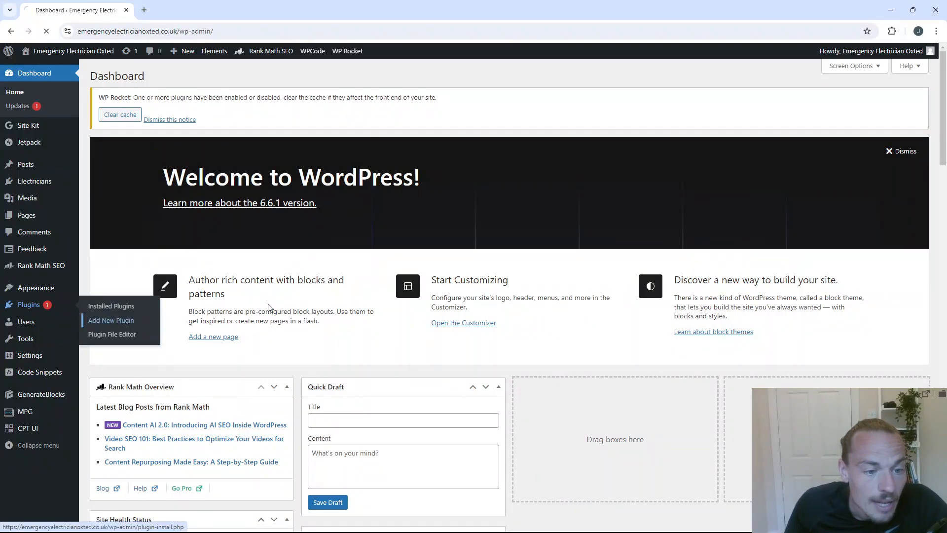
# Search the plugin directory for 'Better search replace'
pyautogui.click(111, 320)
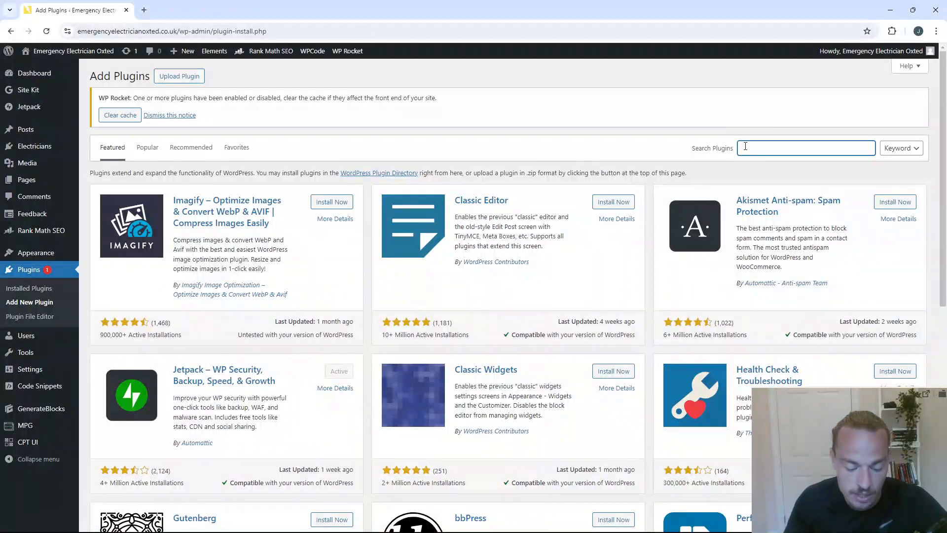
pyautogui.write('Better search replace')
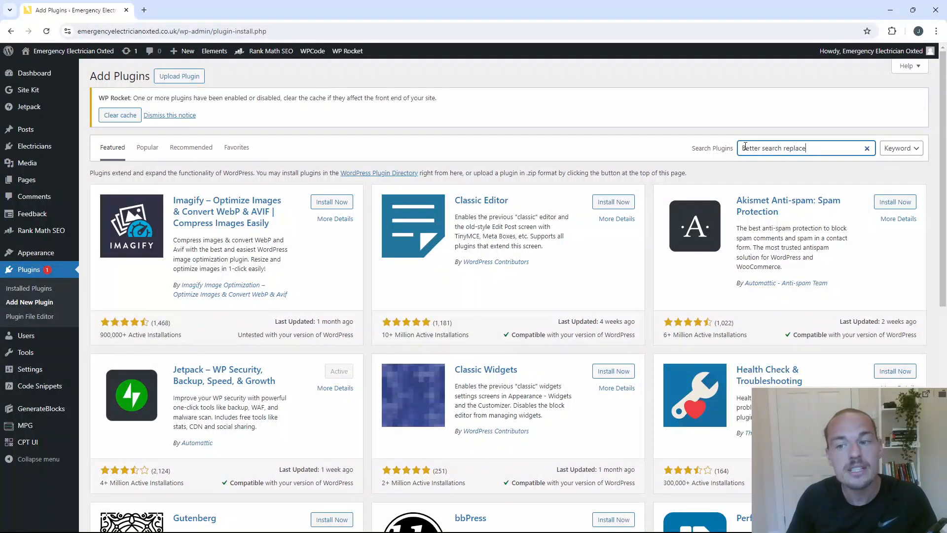
pyautogui.press('Enter')
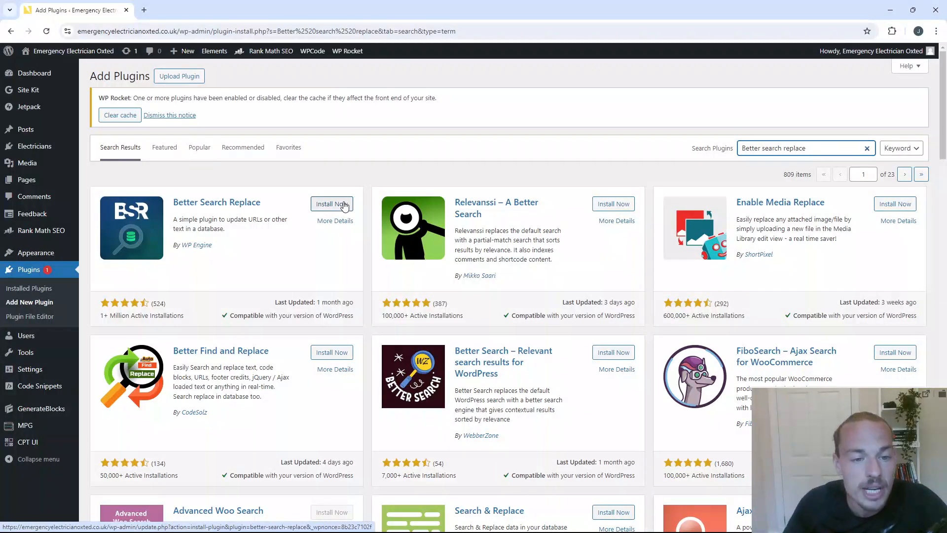
# Install the Better Search Replace plugin and activate it once installation finishes
pyautogui.click(331, 203)
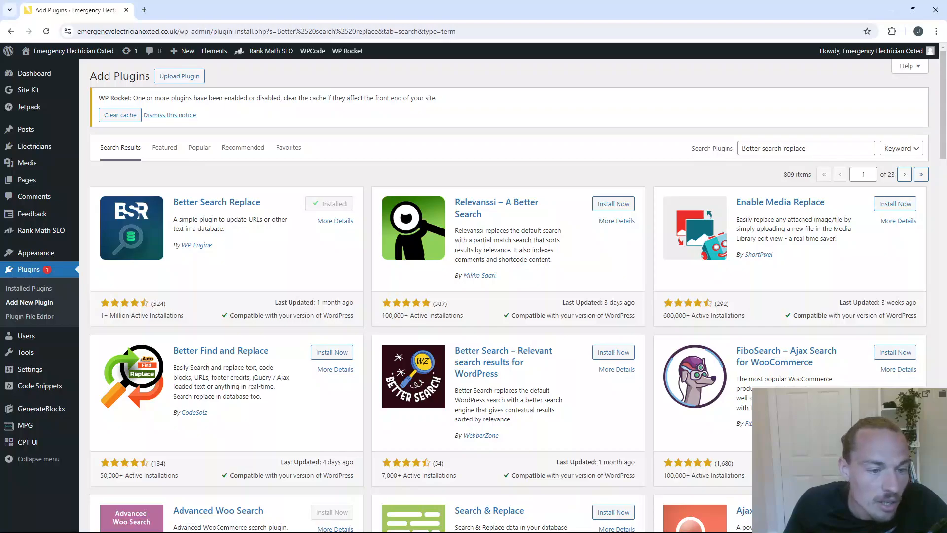
pyautogui.click(336, 203)
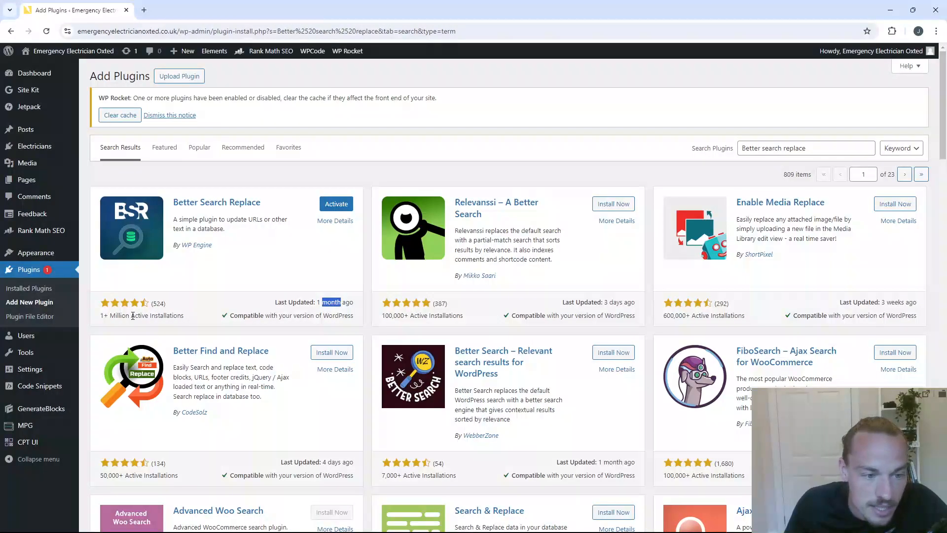
pyautogui.moveTo(292, 262)
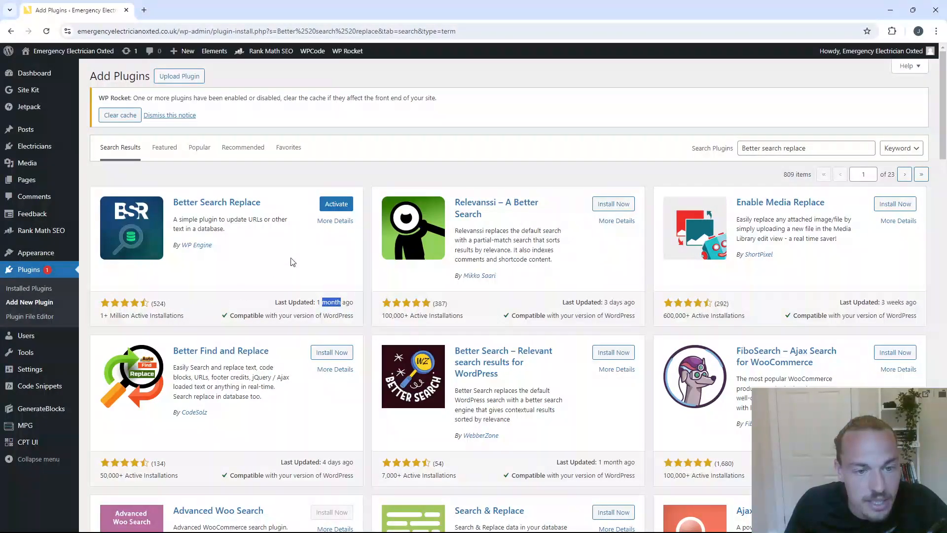
pyautogui.click(335, 204)
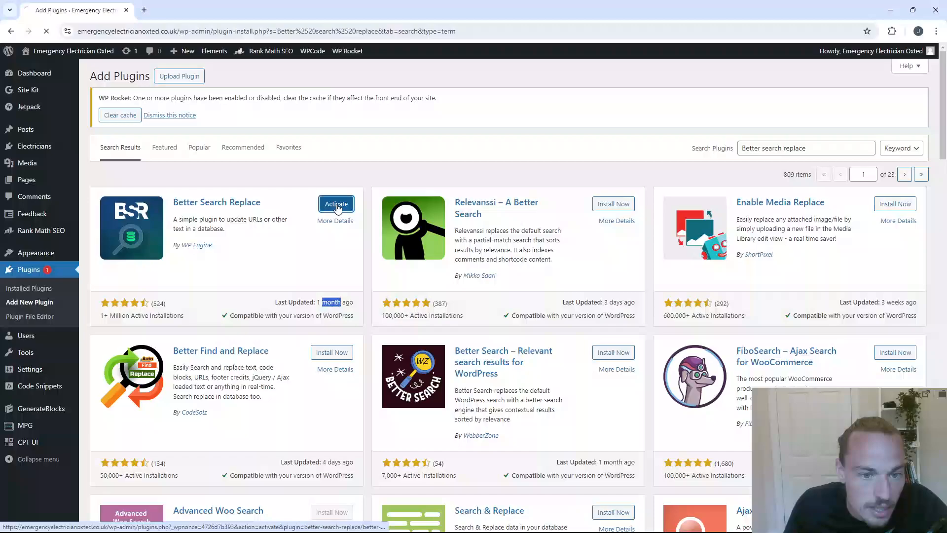
pyautogui.click(335, 203)
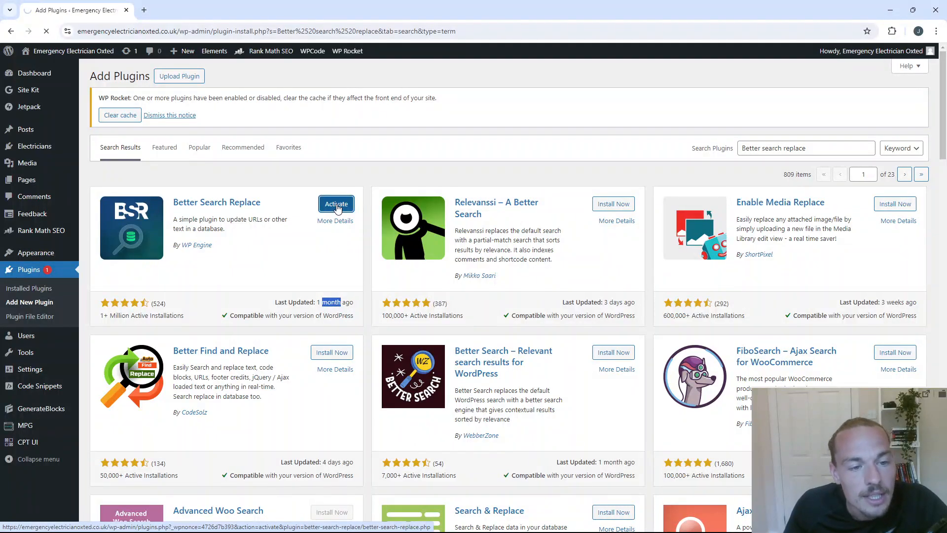
pyautogui.click(335, 204)
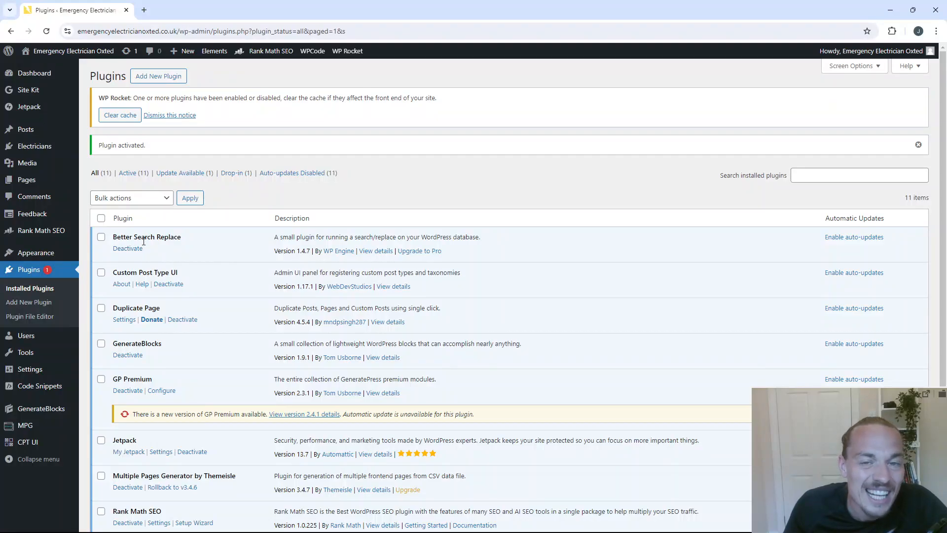
pyautogui.moveTo(160, 302)
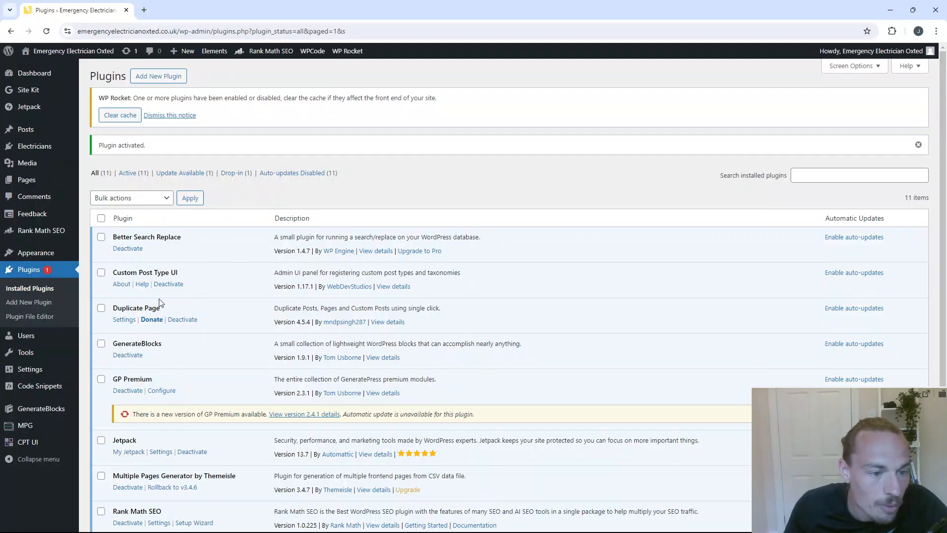
pyautogui.moveTo(25, 336)
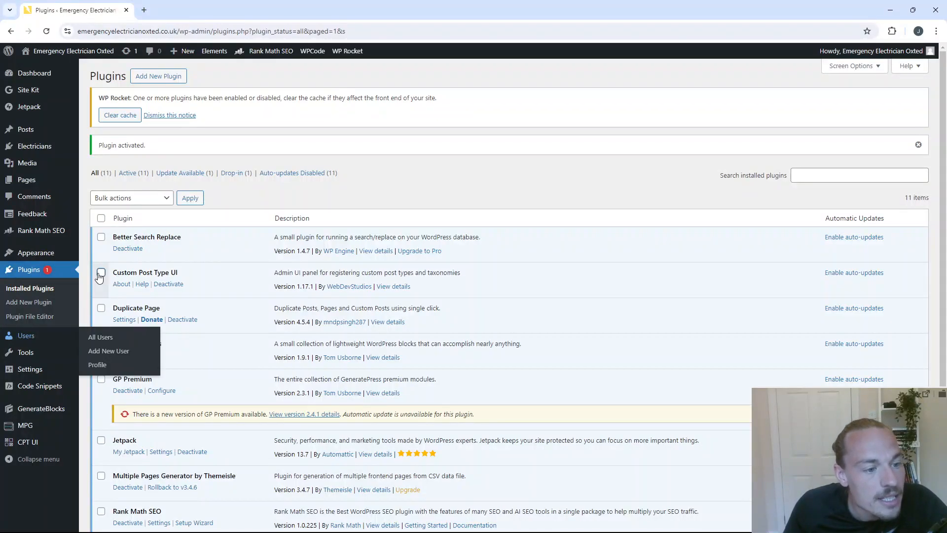
pyautogui.moveTo(26, 352)
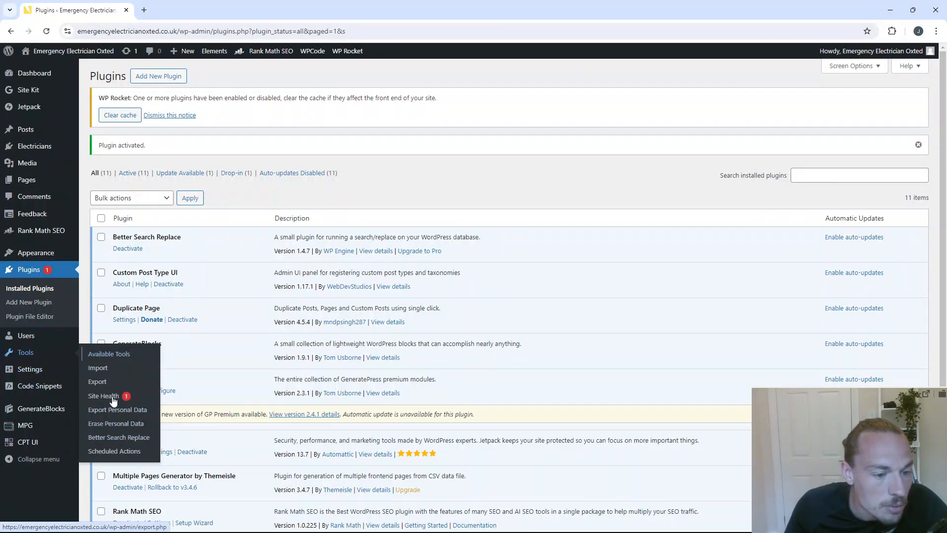
# Go to Tools > Better Search Replace and open the live site in a new tab
pyautogui.click(118, 437)
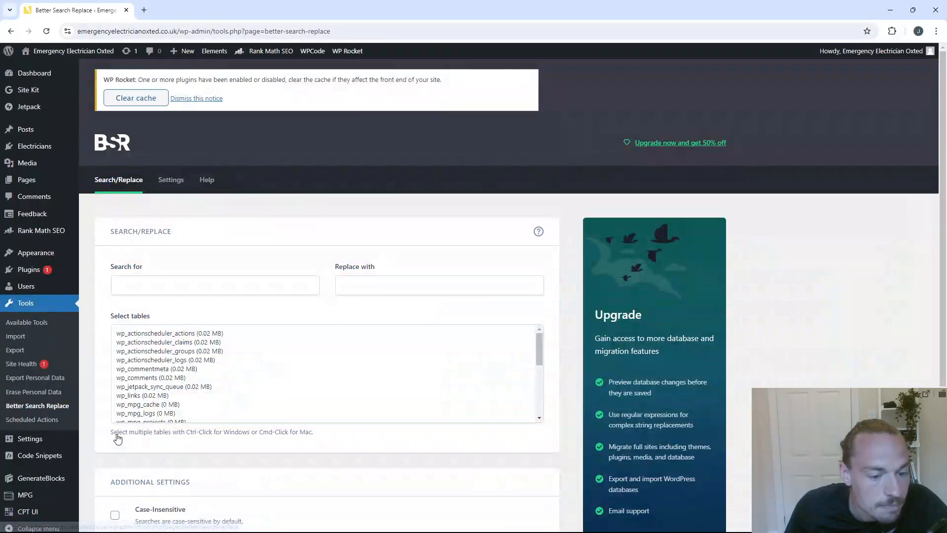
pyautogui.moveTo(268, 262)
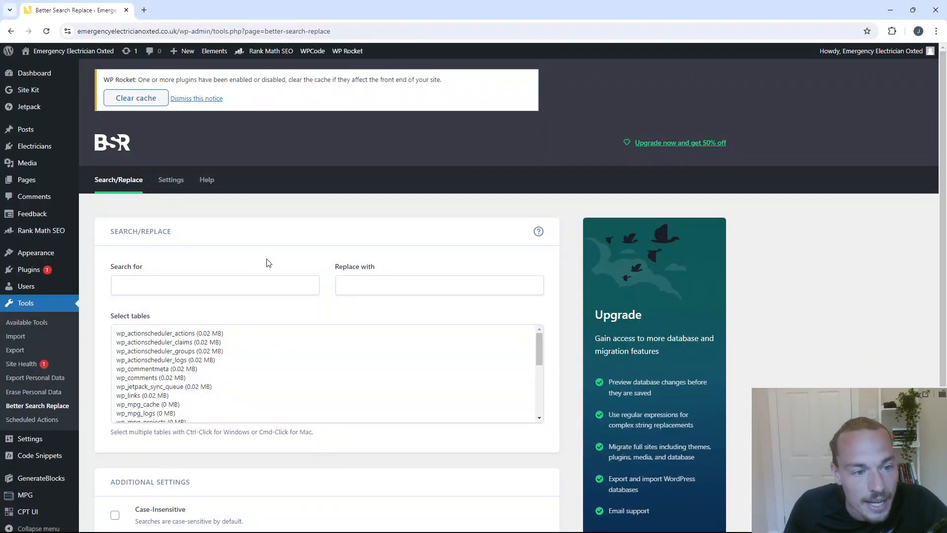
pyautogui.moveTo(313, 242)
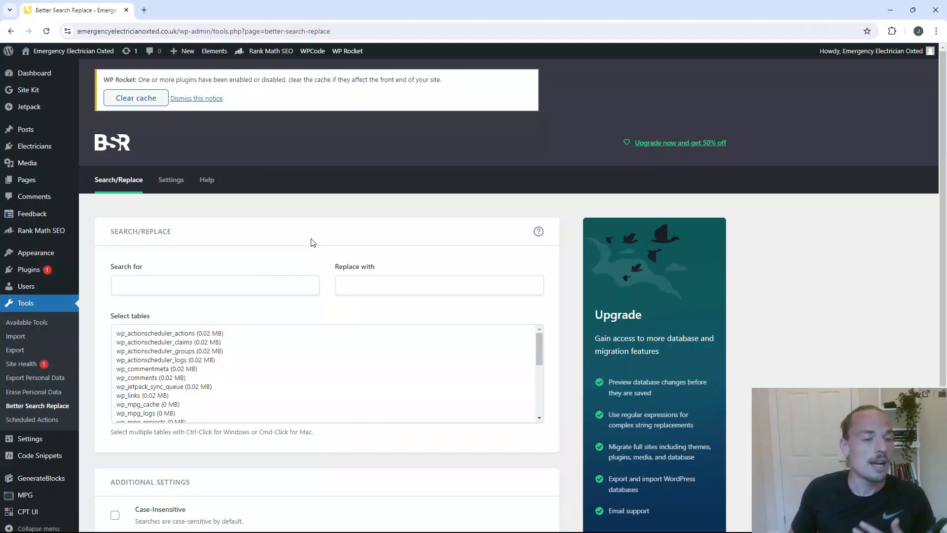
pyautogui.moveTo(217, 145)
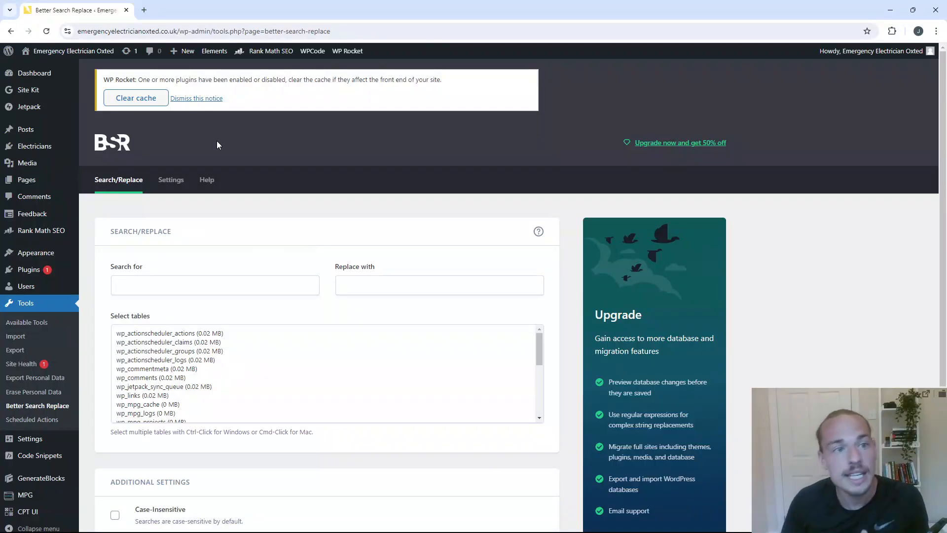
pyautogui.rightClick(72, 10)
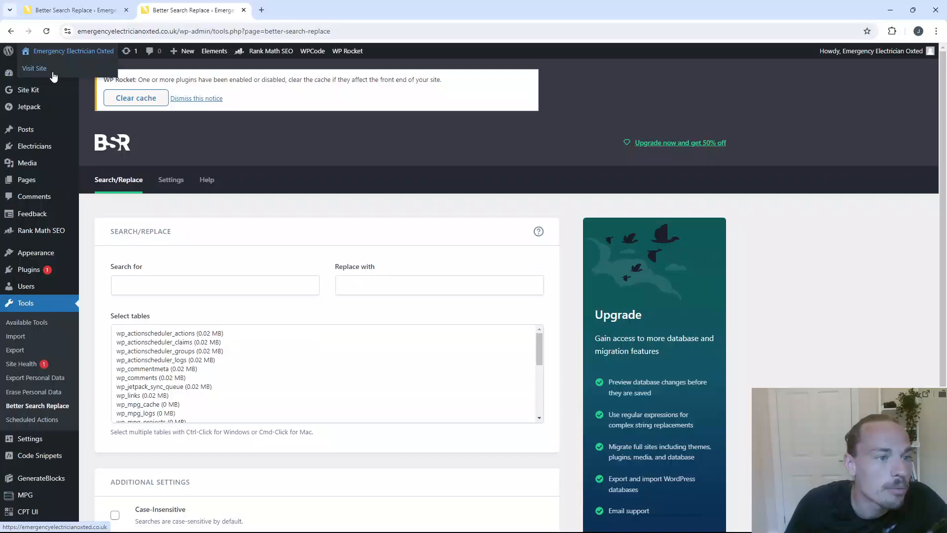
# Check the phone number shown on the live homepage, switching between it and the tool
pyautogui.click(34, 68)
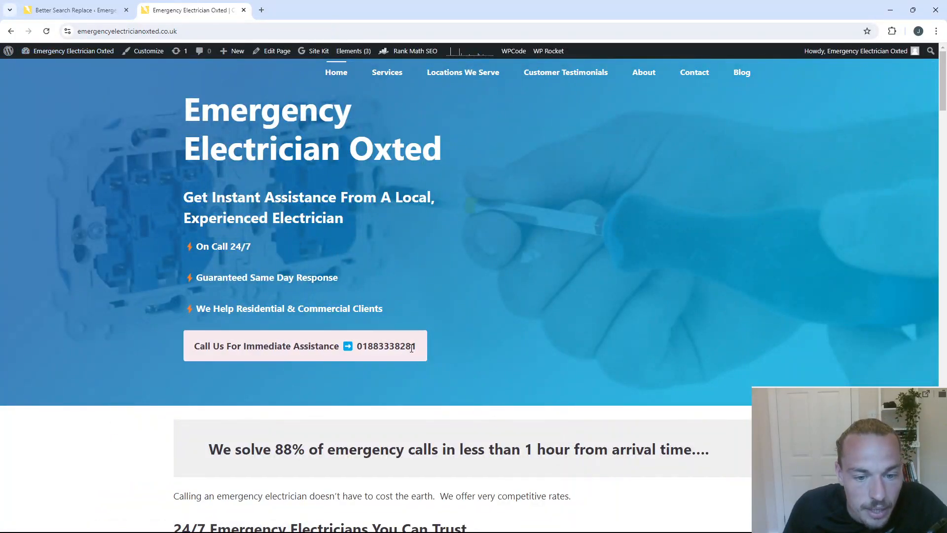
pyautogui.doubleClick(386, 345)
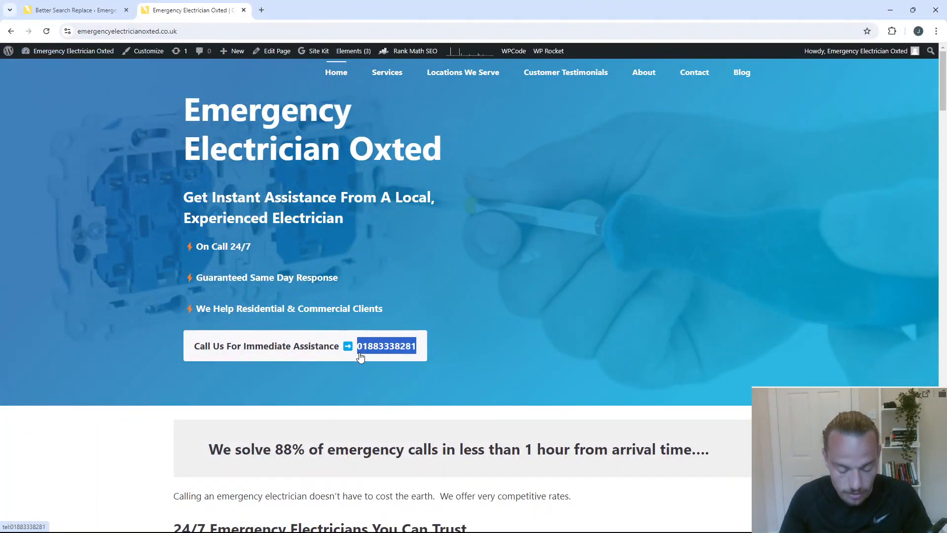
pyautogui.click(72, 10)
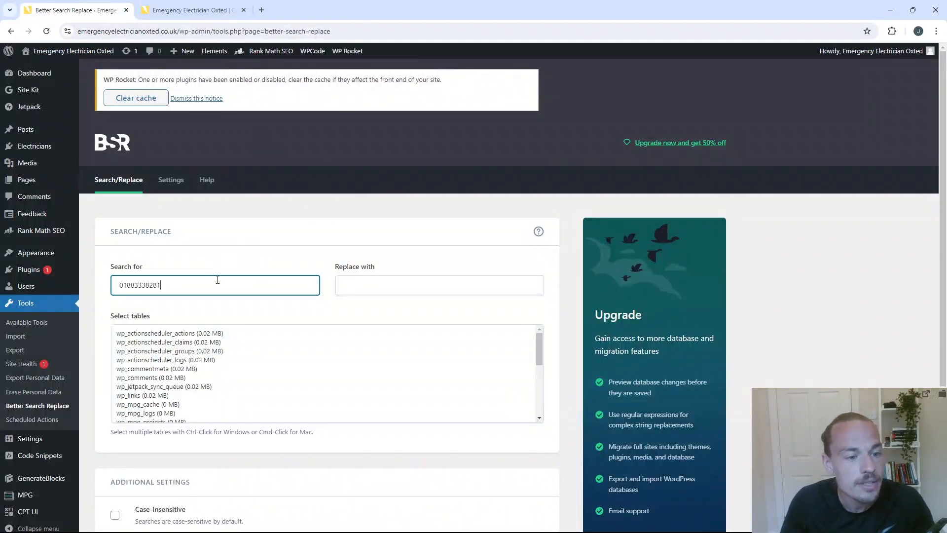
pyautogui.click(192, 9)
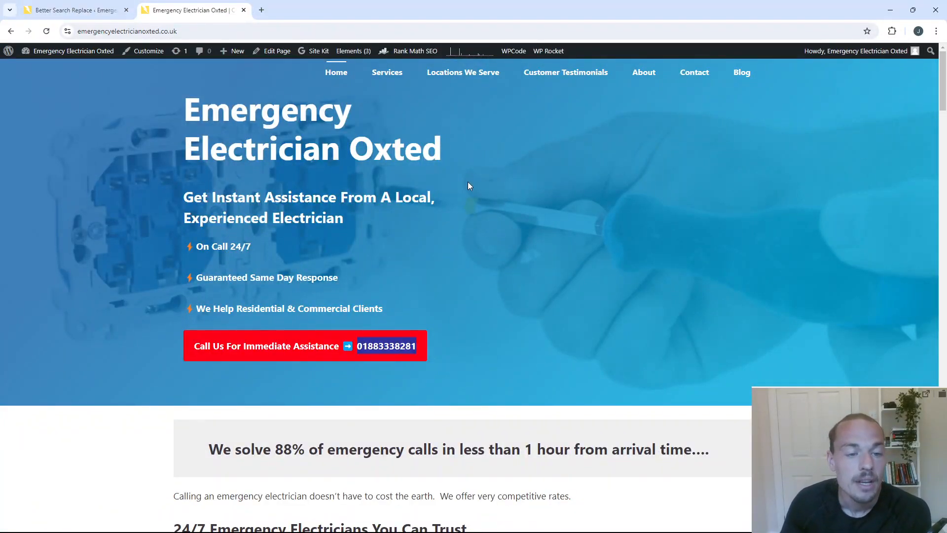
pyautogui.moveTo(284, 187)
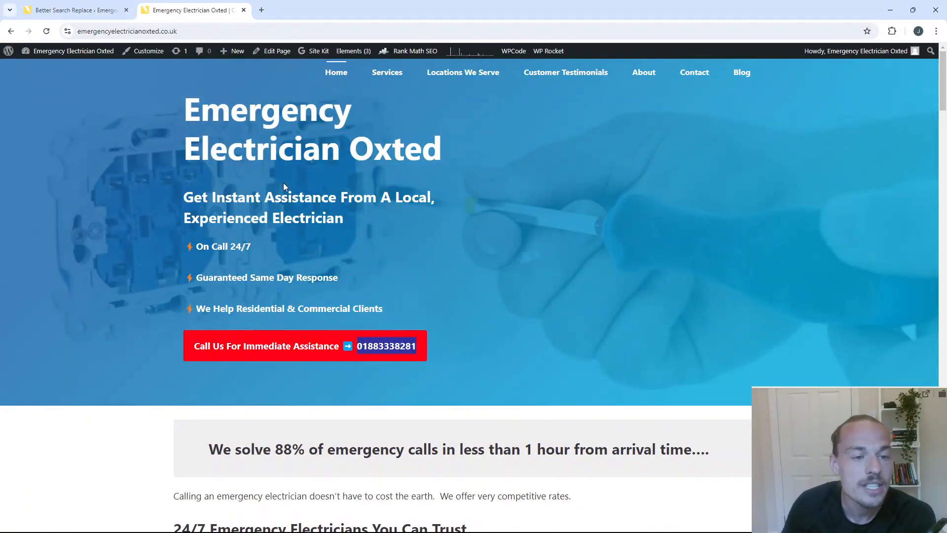
pyautogui.moveTo(184, 198); pyautogui.dragTo(351, 218)
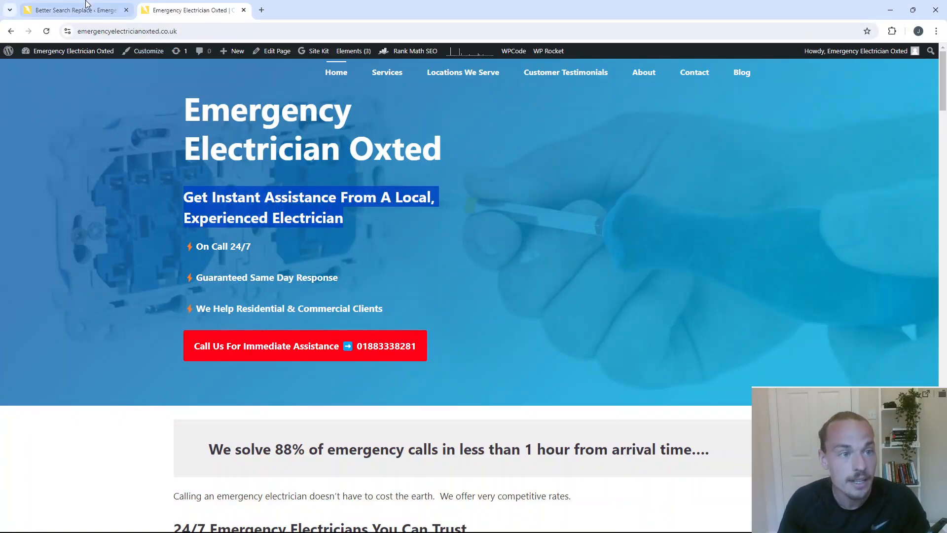
pyautogui.click(72, 10)
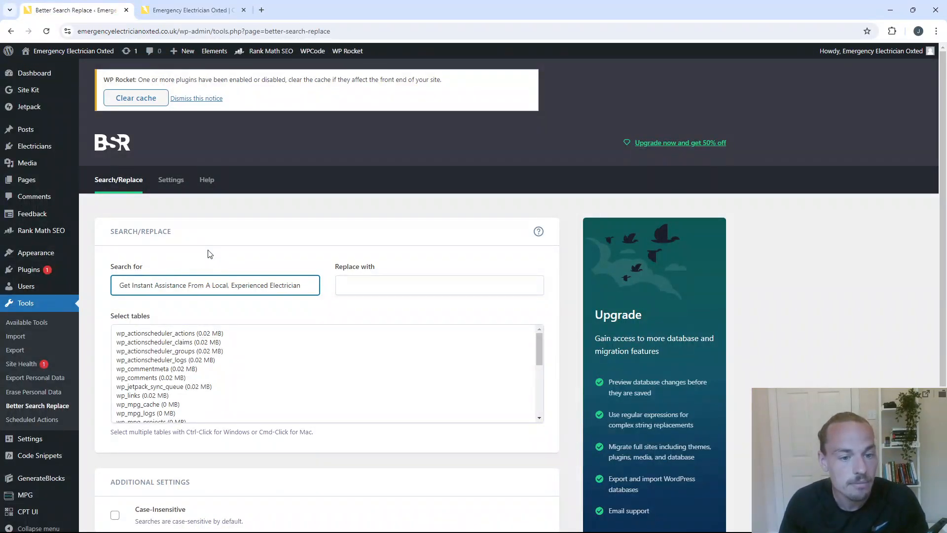
pyautogui.click(192, 10)
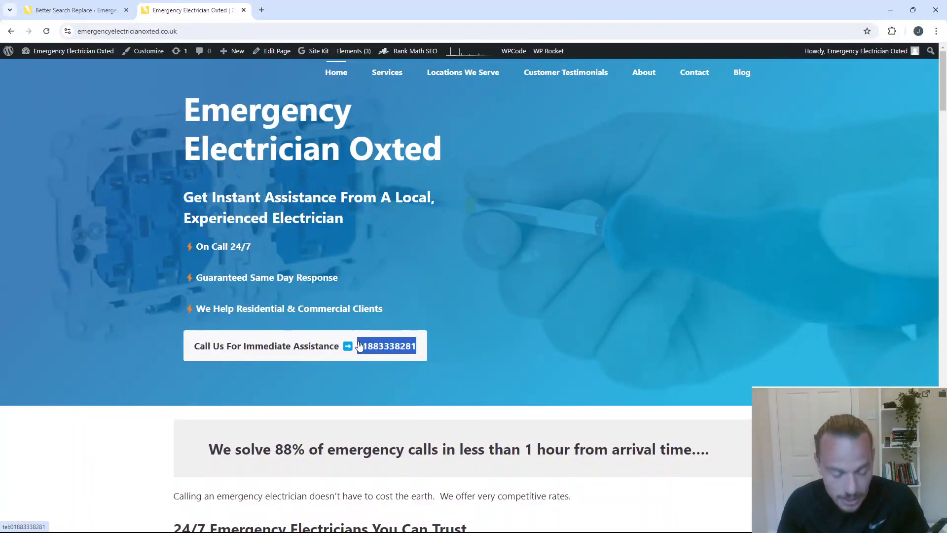
pyautogui.click(72, 10)
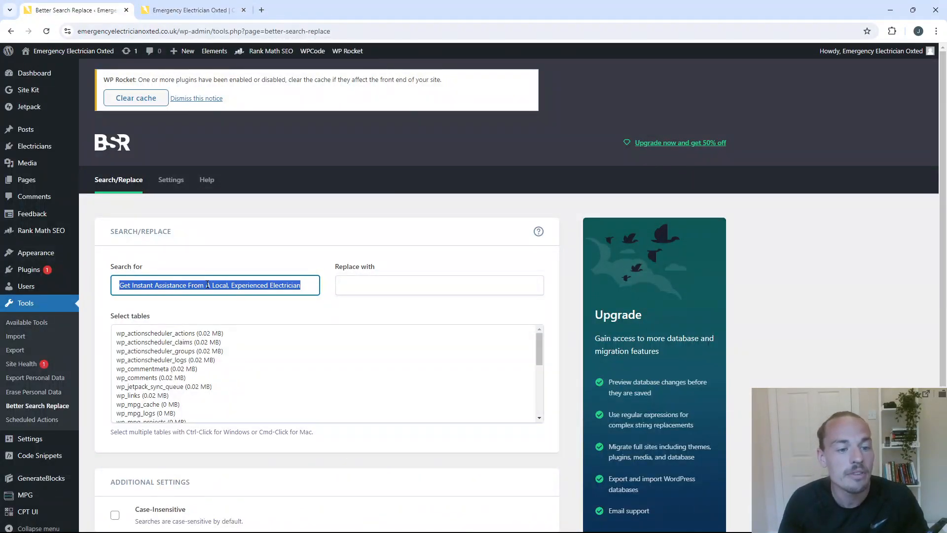
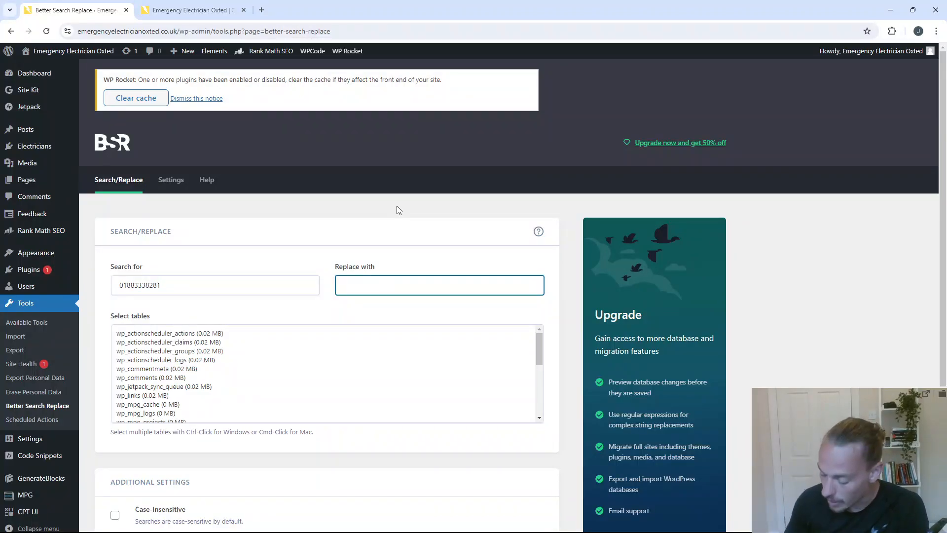
pyautogui.write('12345')
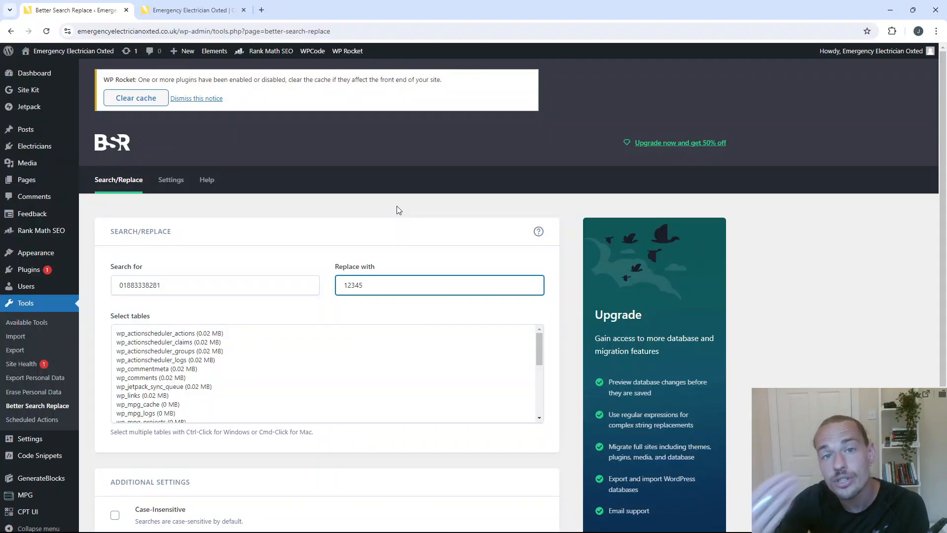
pyautogui.moveTo(433, 276)
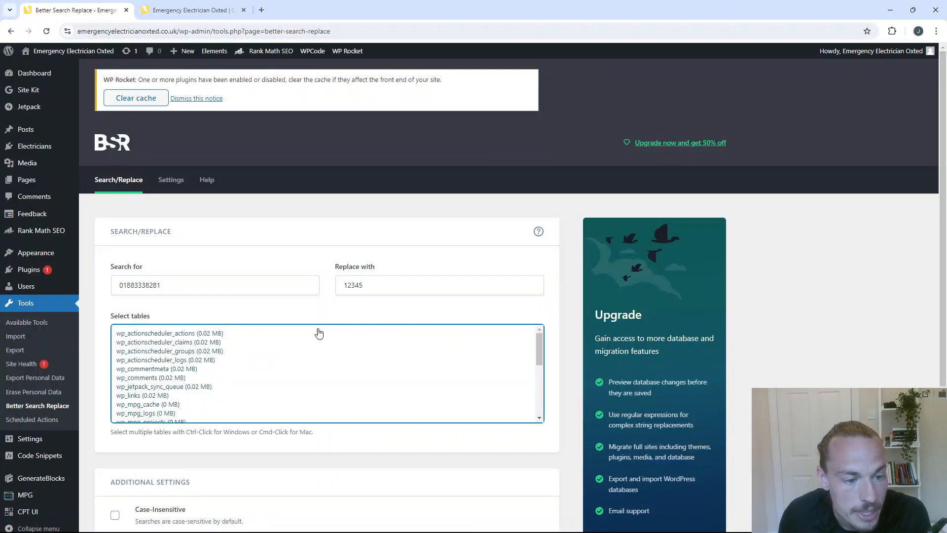
# Select every database table in the Select tables list, keeping dry run on
pyautogui.click(169, 333)
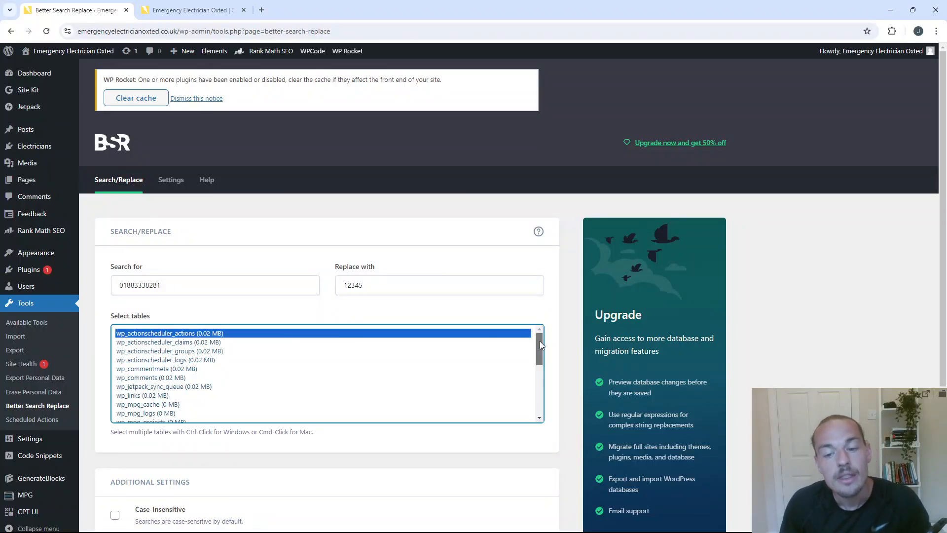
pyautogui.scroll(-3)
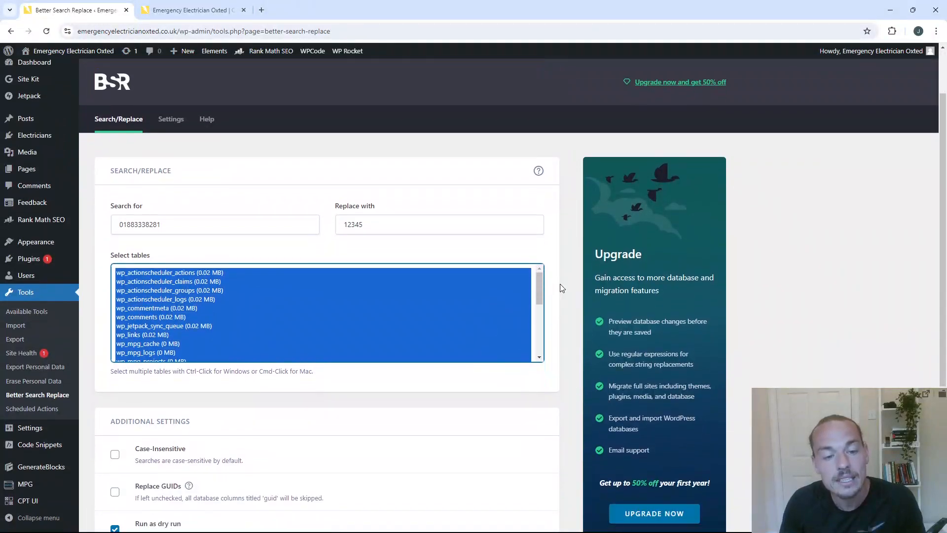
pyautogui.scroll(-3)
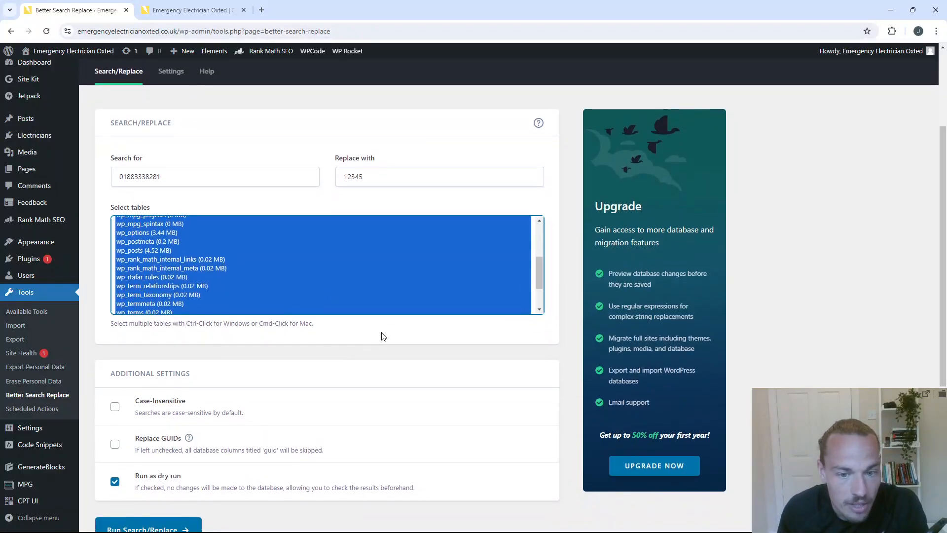
pyautogui.scroll(-3)
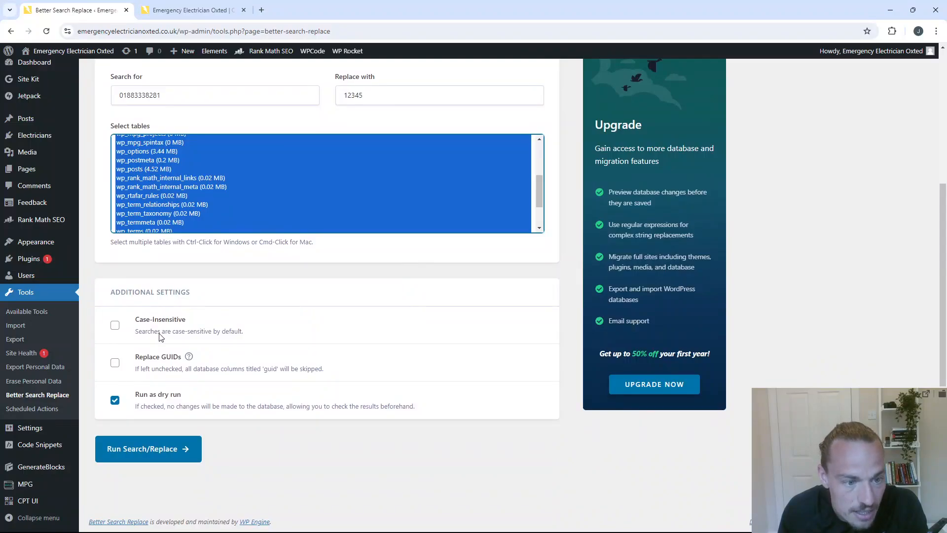
pyautogui.moveTo(169, 337)
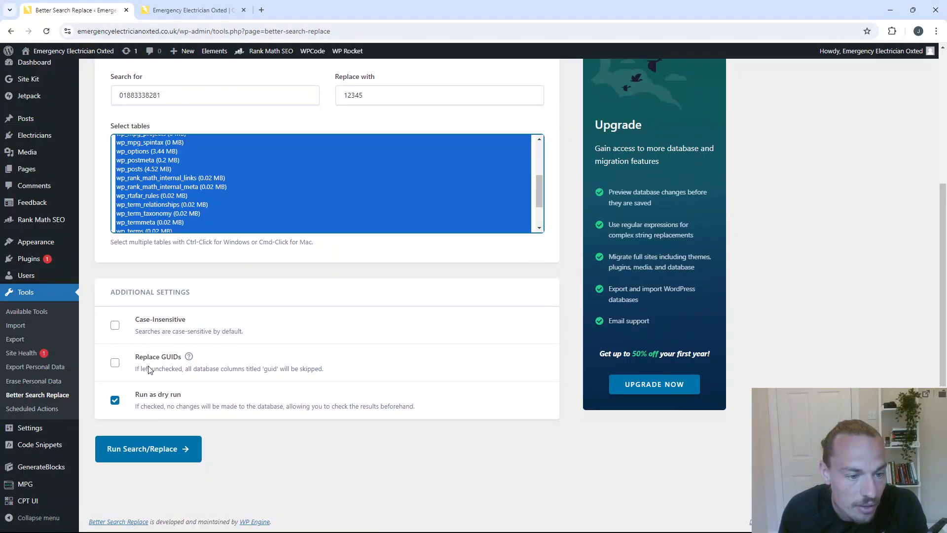
pyautogui.moveTo(177, 372)
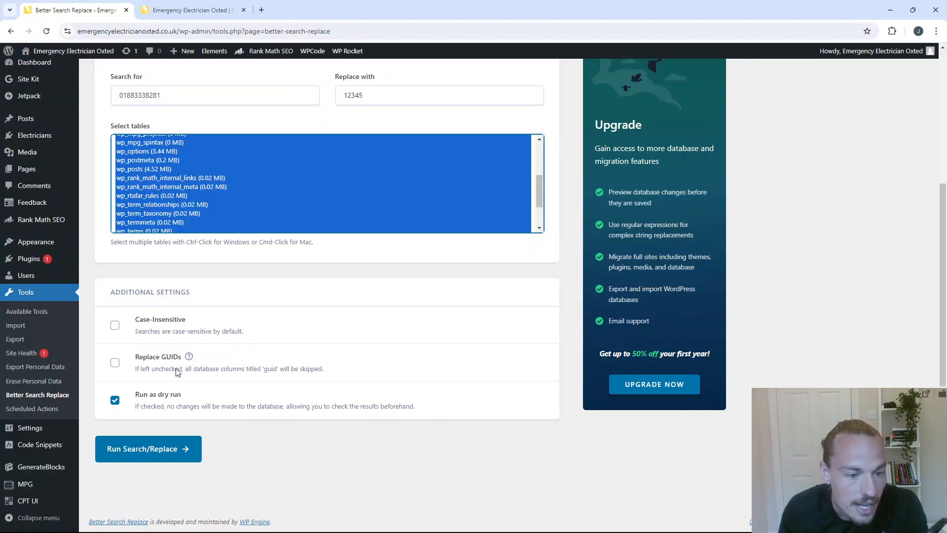
pyautogui.moveTo(215, 376)
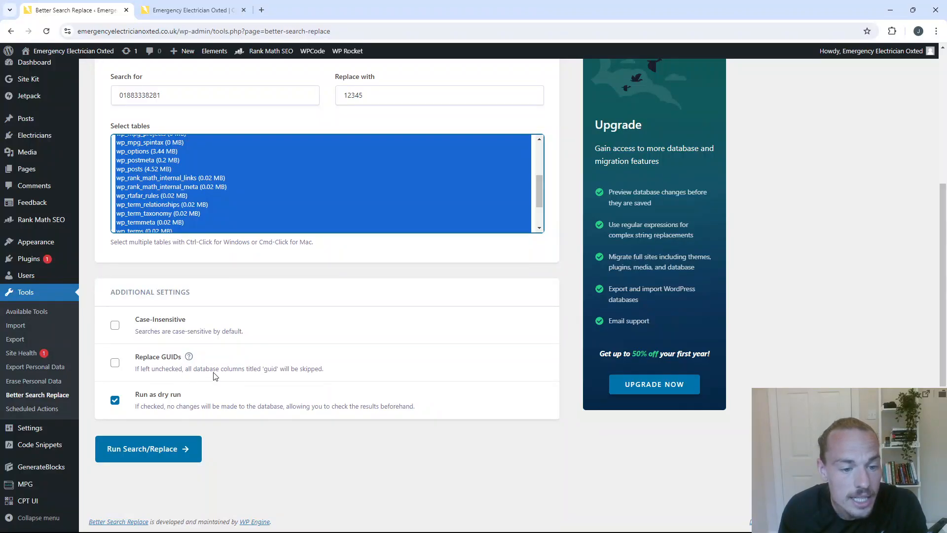
pyautogui.moveTo(161, 373)
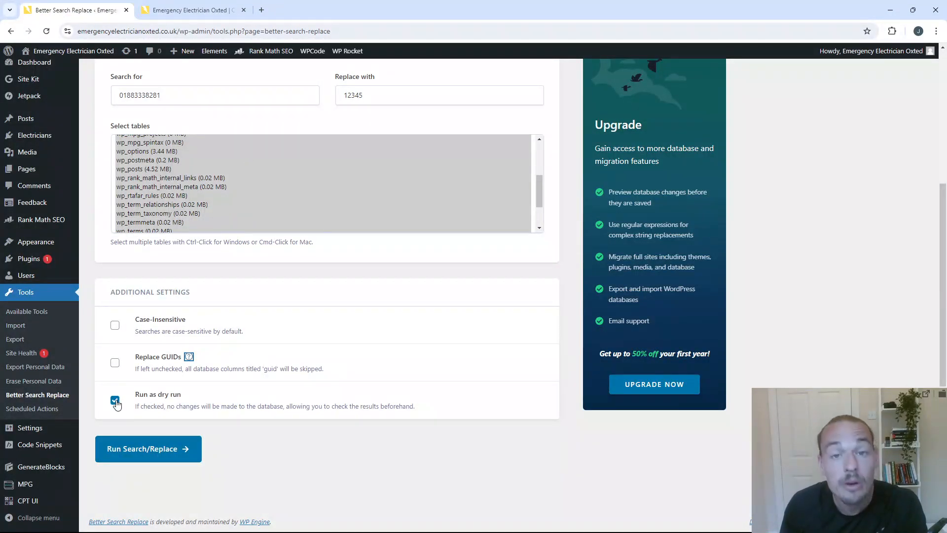
pyautogui.click(114, 400)
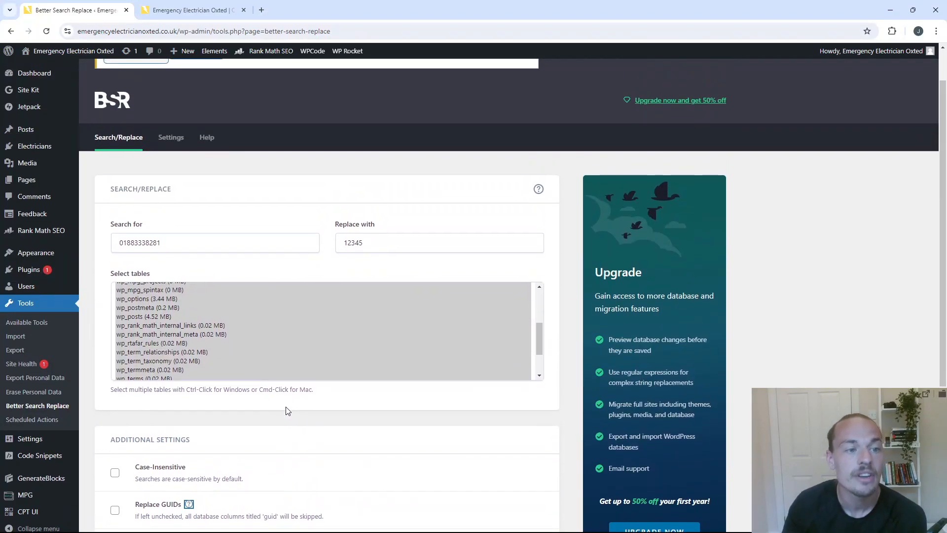
pyautogui.scroll(-3)
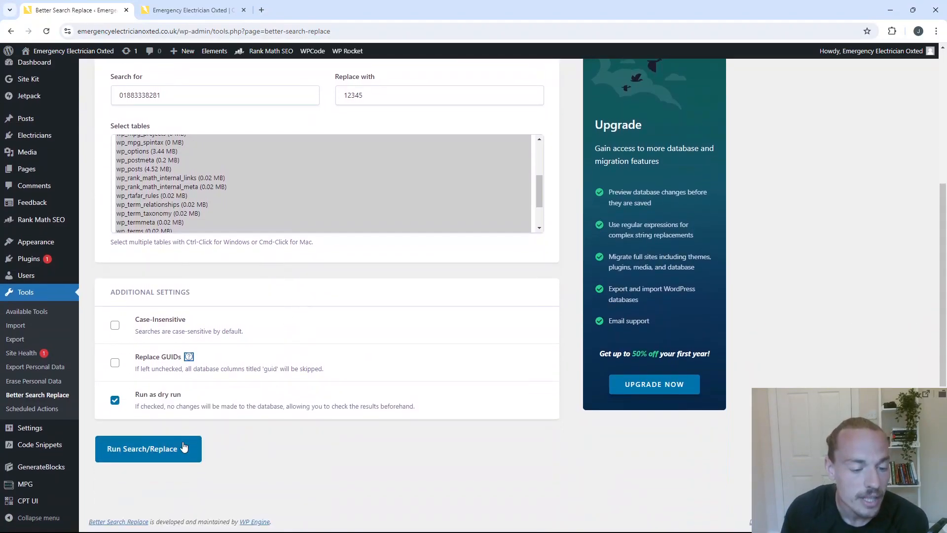
# Run the dry run and read its result: 98 cells to update across 27 tables
pyautogui.click(148, 448)
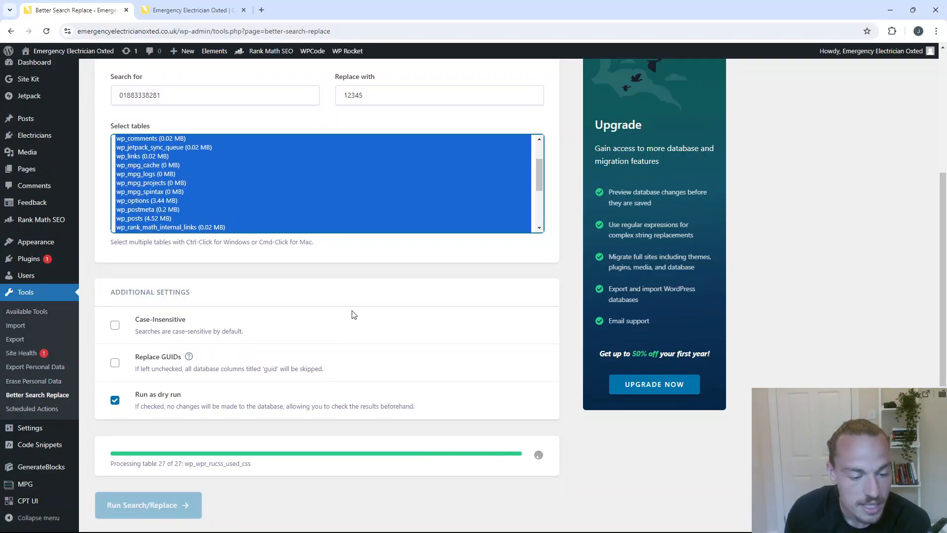
pyautogui.click(148, 504)
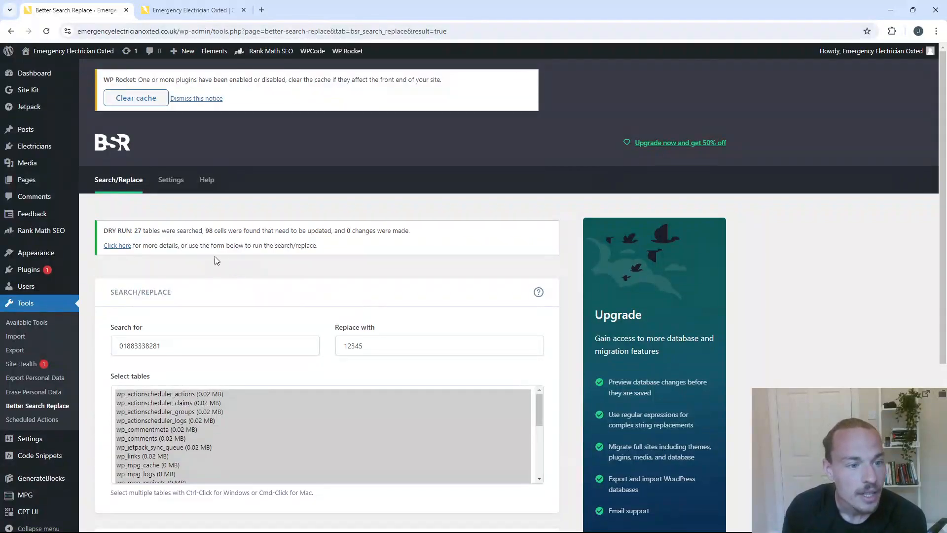
pyautogui.moveTo(135, 230); pyautogui.dragTo(205, 230)
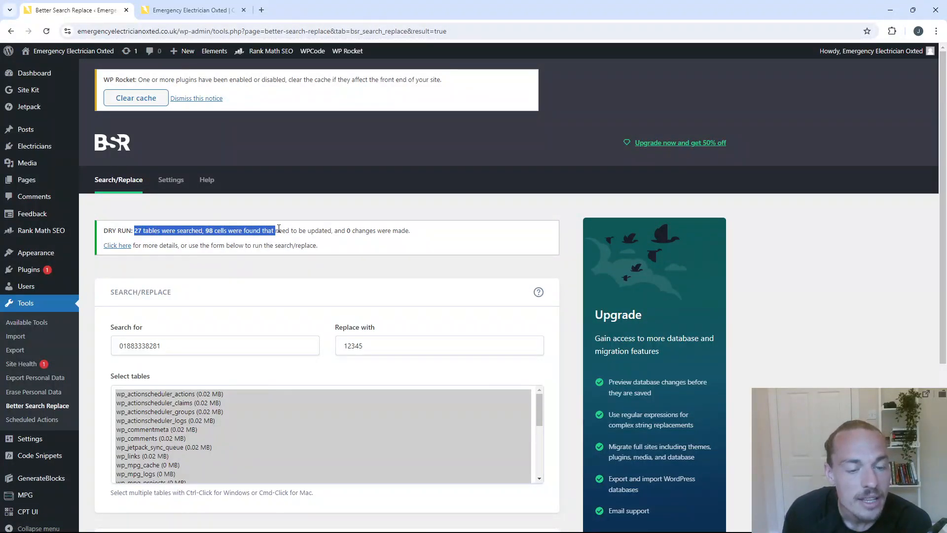
pyautogui.scroll(-3)
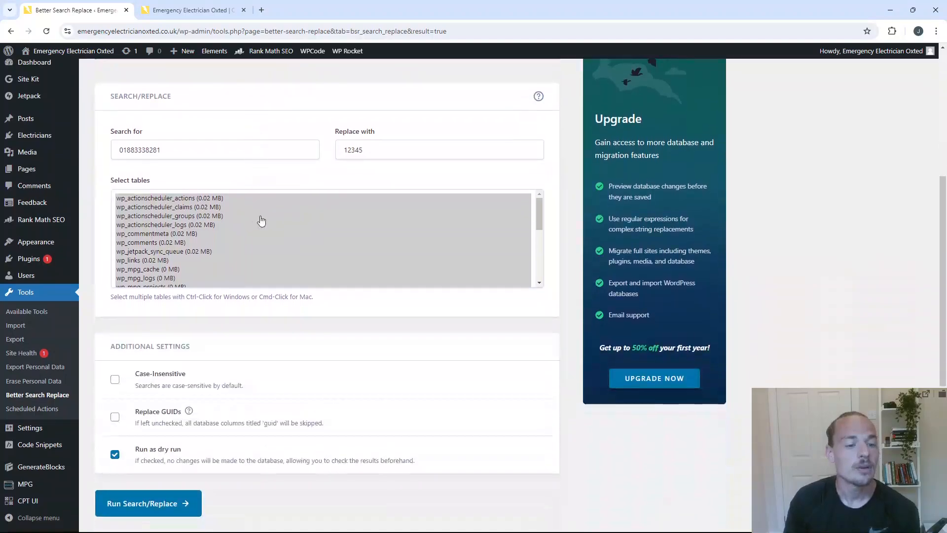
pyautogui.click(148, 504)
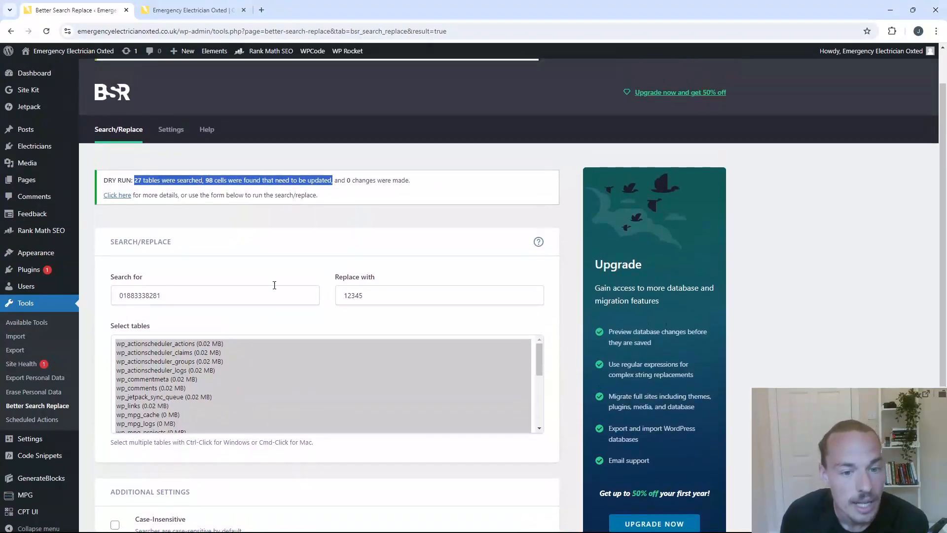
pyautogui.scroll(-3)
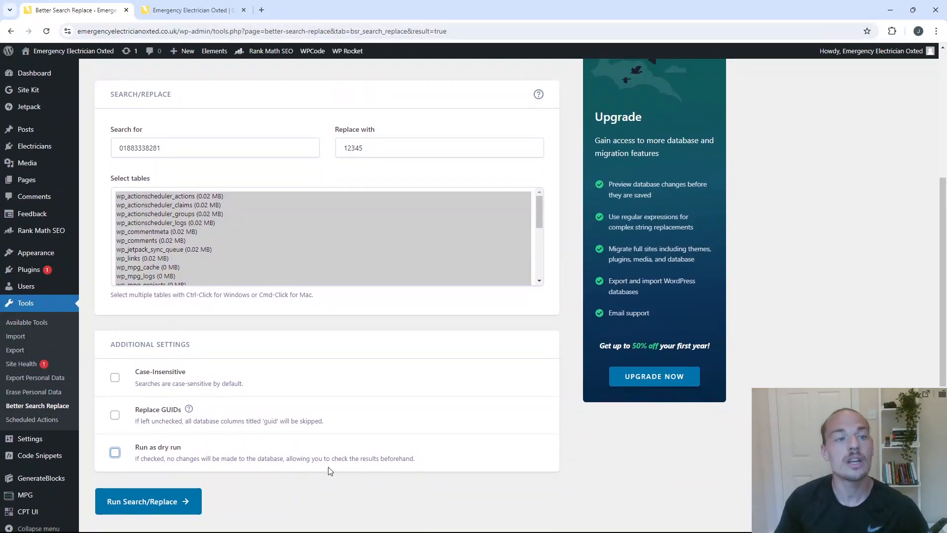
# Untick Run as dry run and switch to the front-end site tab
pyautogui.click(194, 10)
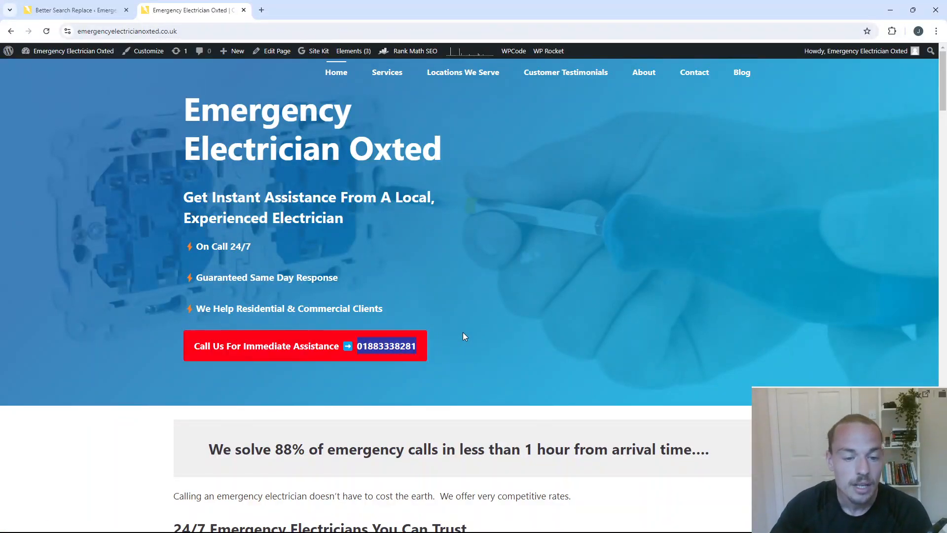
# Check the live homepage still shows the original number, then return to the search/replace tool
pyautogui.click(72, 10)
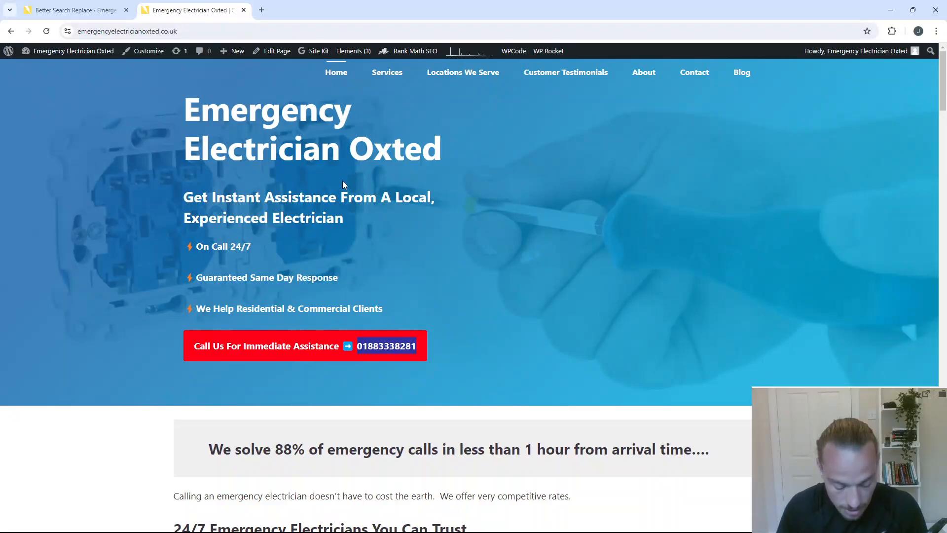
pyautogui.moveTo(350, 178)
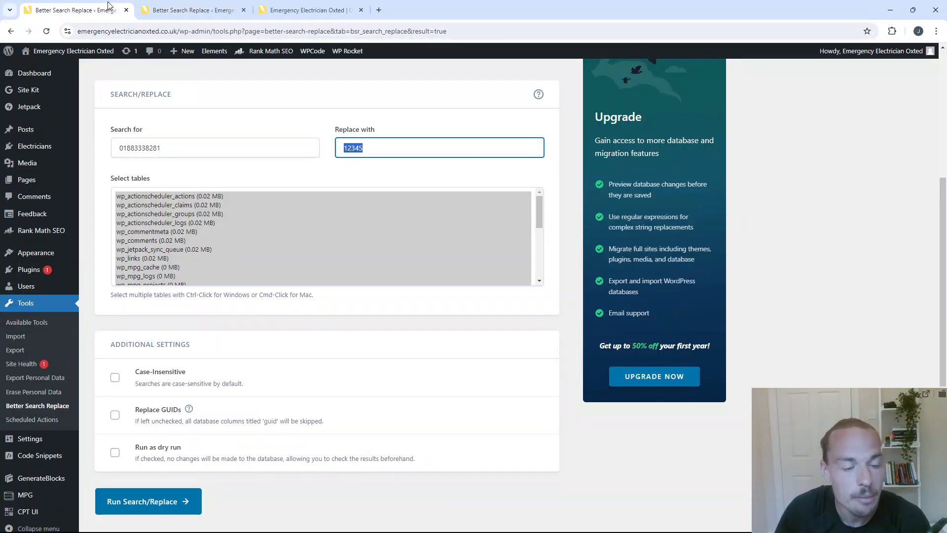
pyautogui.click(309, 9)
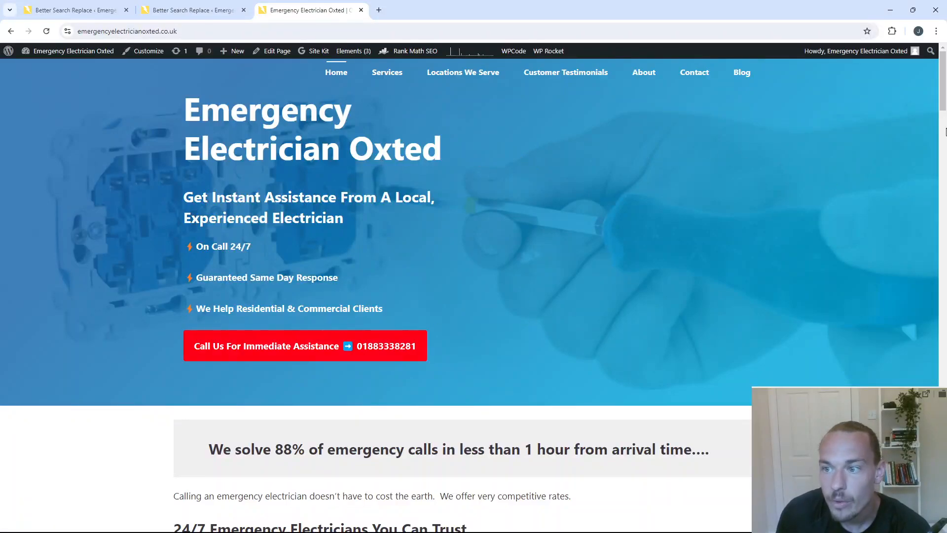
pyautogui.scroll(-3)
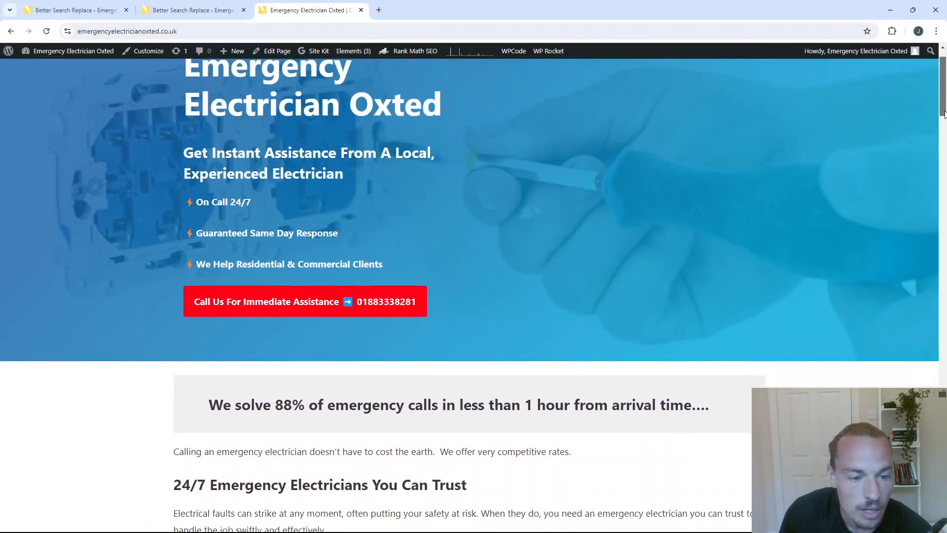
pyautogui.scroll(-3)
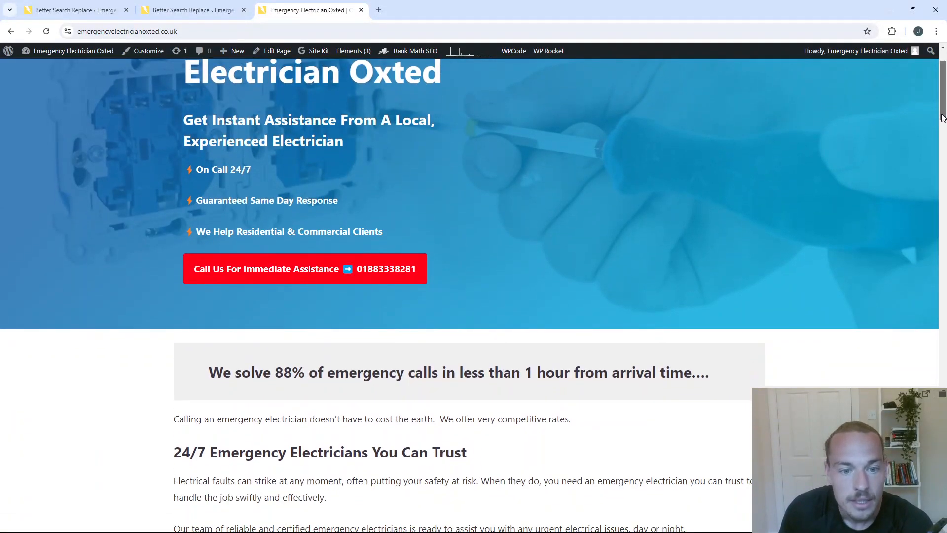
pyautogui.scroll(-3)
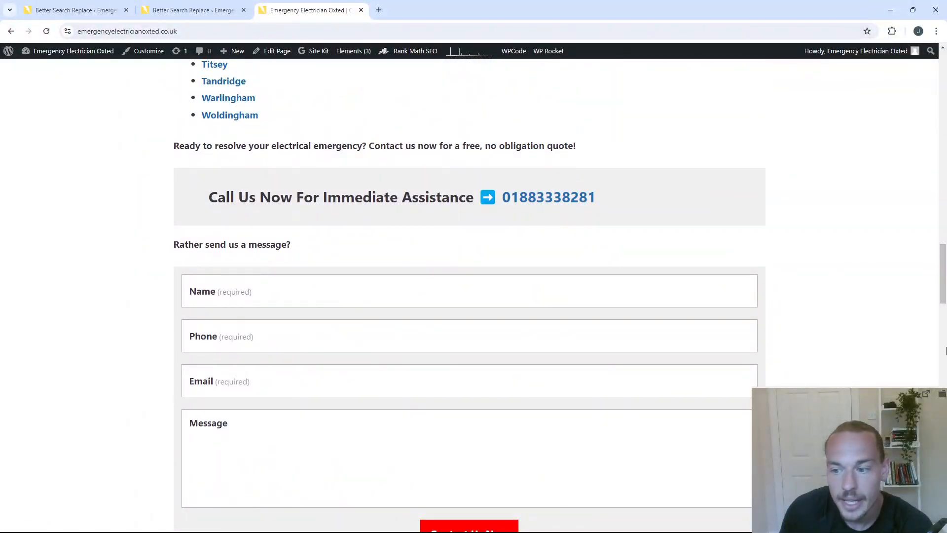
pyautogui.scroll(3)
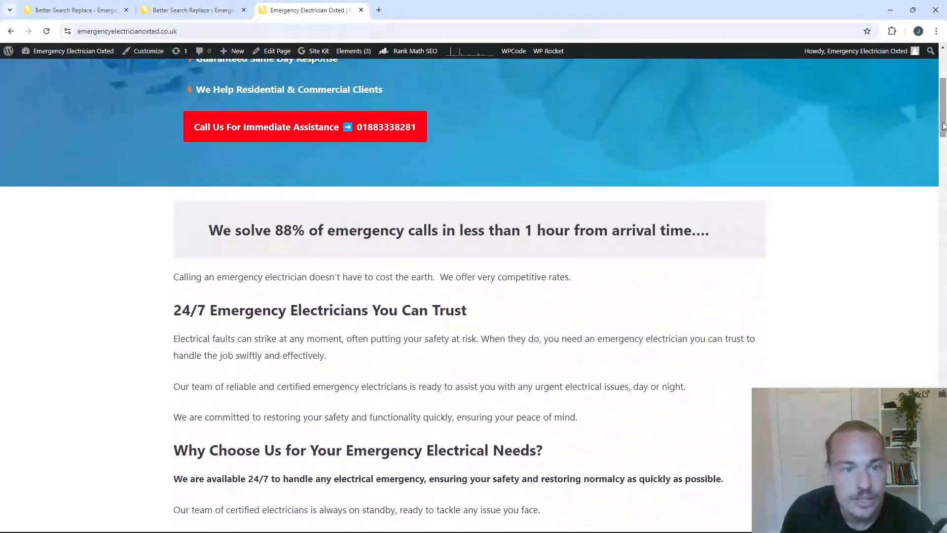
pyautogui.scroll(-3)
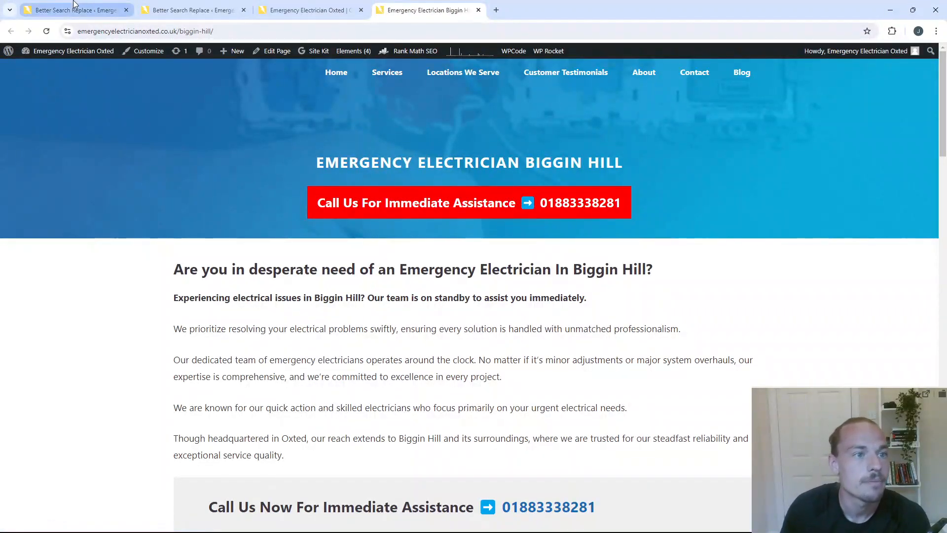
pyautogui.click(72, 10)
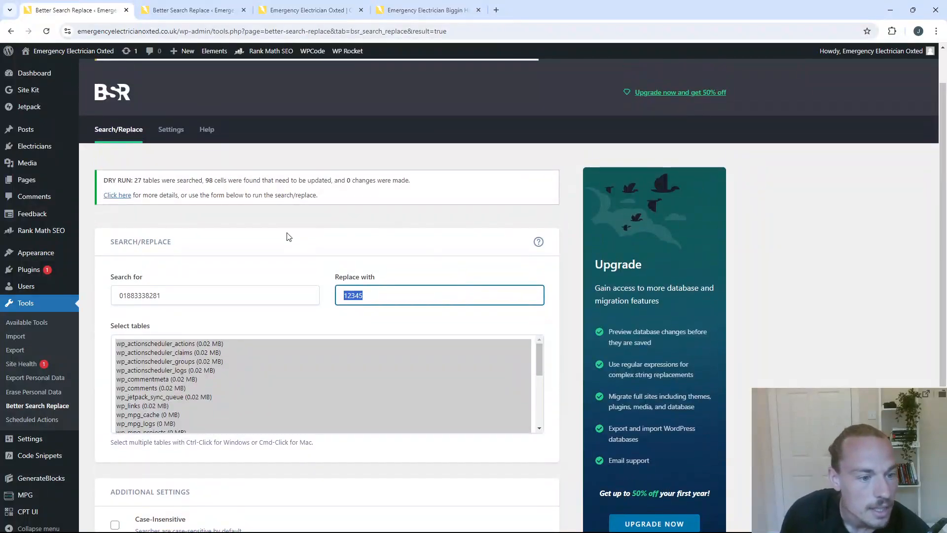
# Run the real replacement with dry run off, changing 98 cells across 27 tables to 12345
pyautogui.scroll(-3)
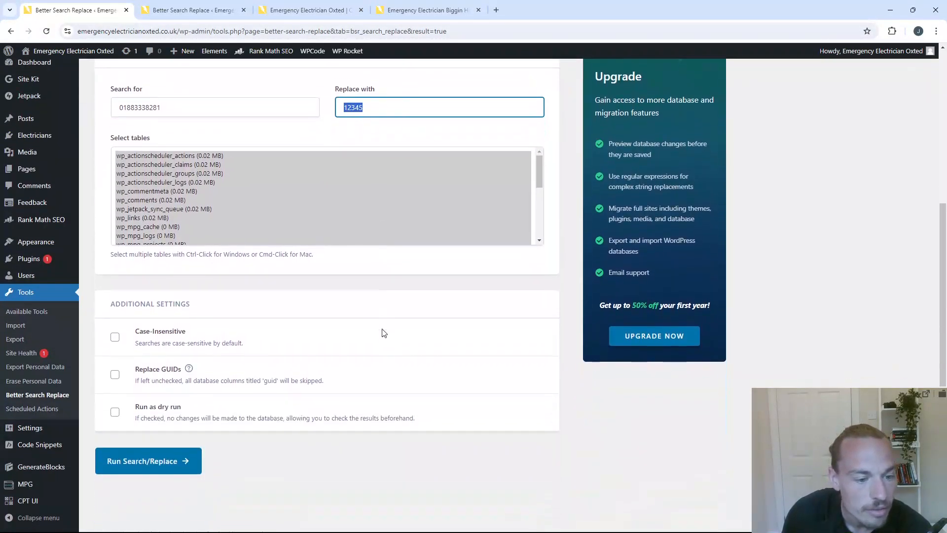
pyautogui.click(147, 461)
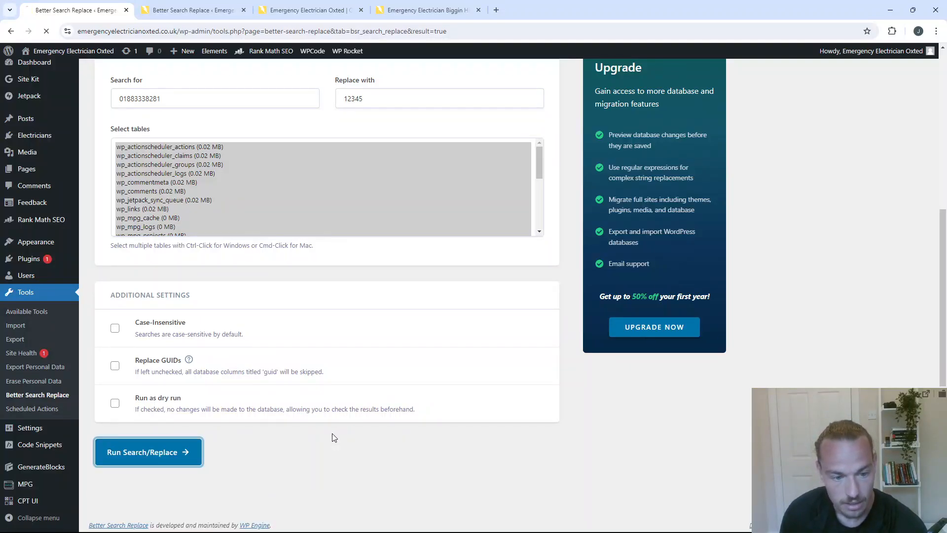
pyautogui.click(147, 452)
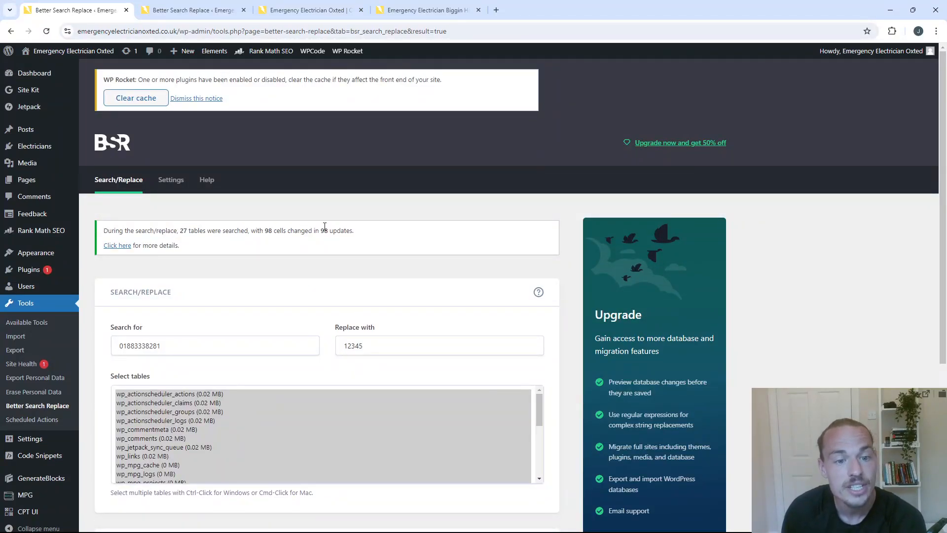
# Highlight the 98 updates count and switch to the live Oxted home page showing 12345
pyautogui.doubleClick(324, 230)
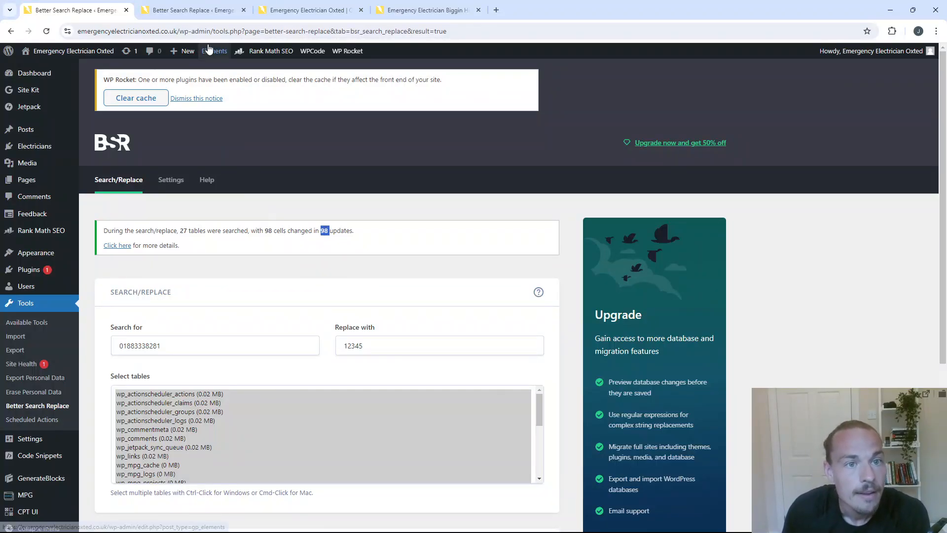
pyautogui.click(309, 10)
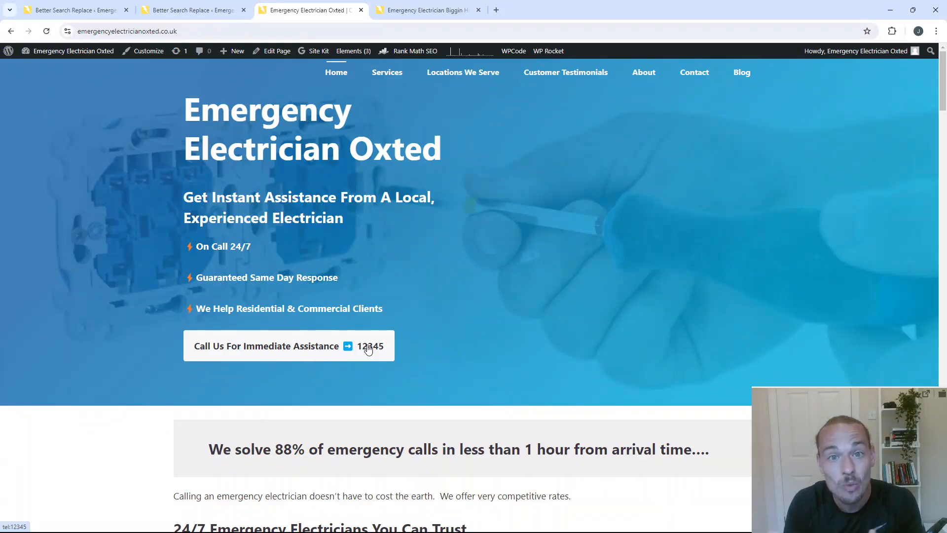
# Scroll down the home page confirming 12345 appears in every call section to the contact form
pyautogui.scroll(-3)
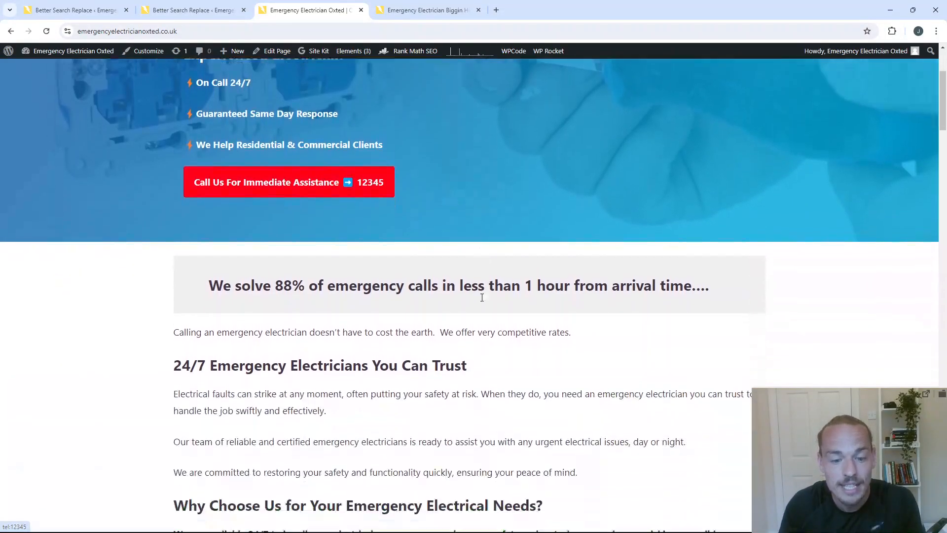
pyautogui.scroll(-3)
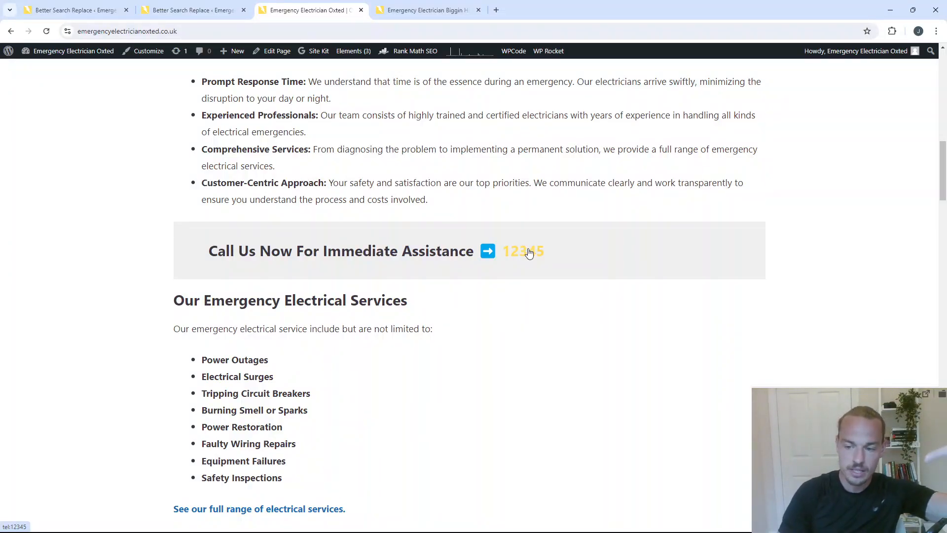
pyautogui.moveTo(28, 520)
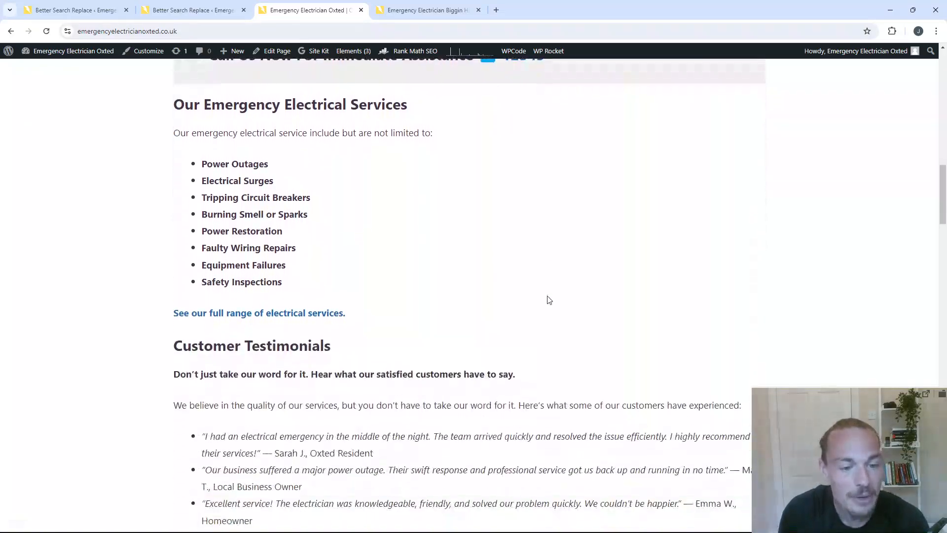
pyautogui.scroll(-3)
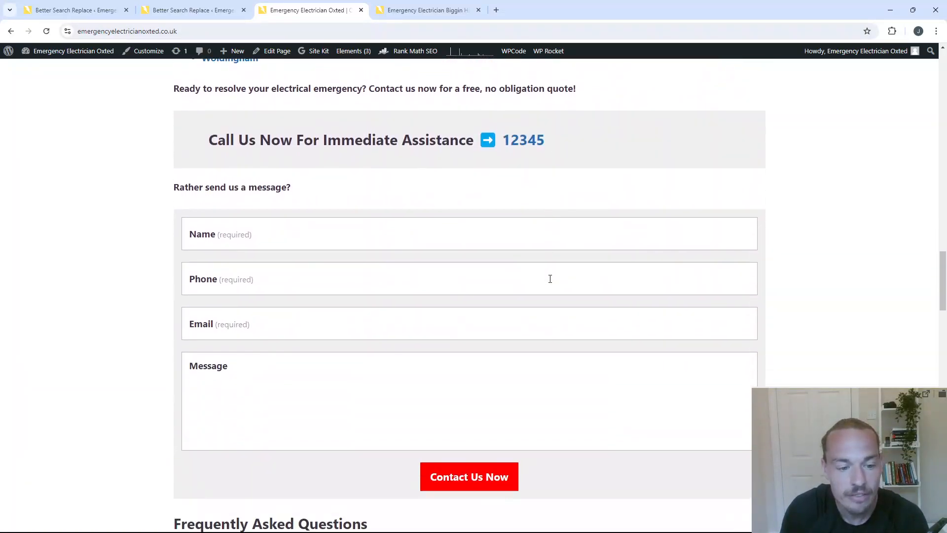
pyautogui.scroll(-3)
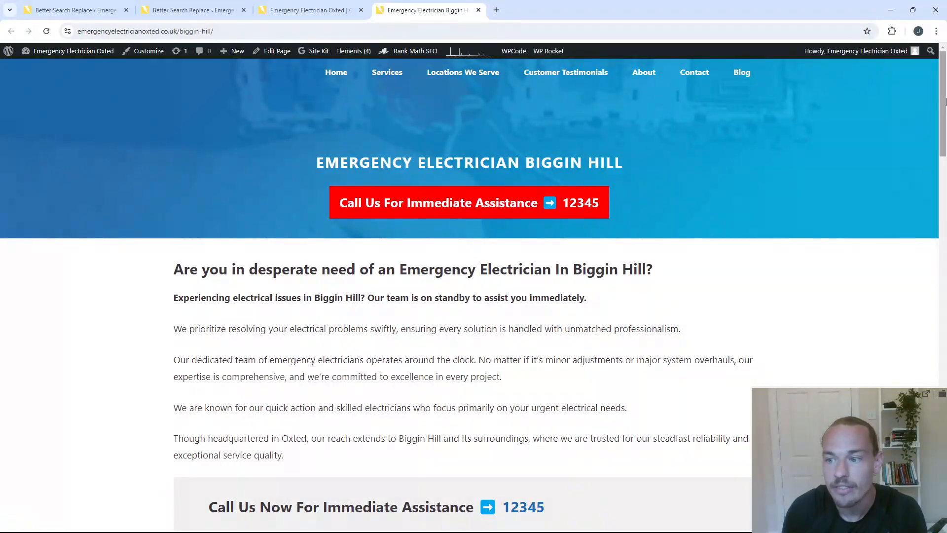
pyautogui.scroll(-3)
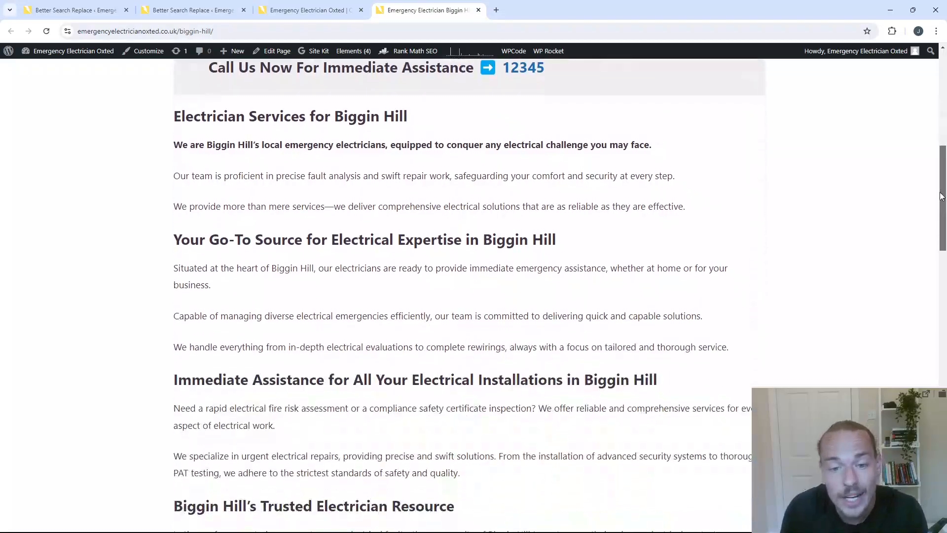
pyautogui.scroll(-3)
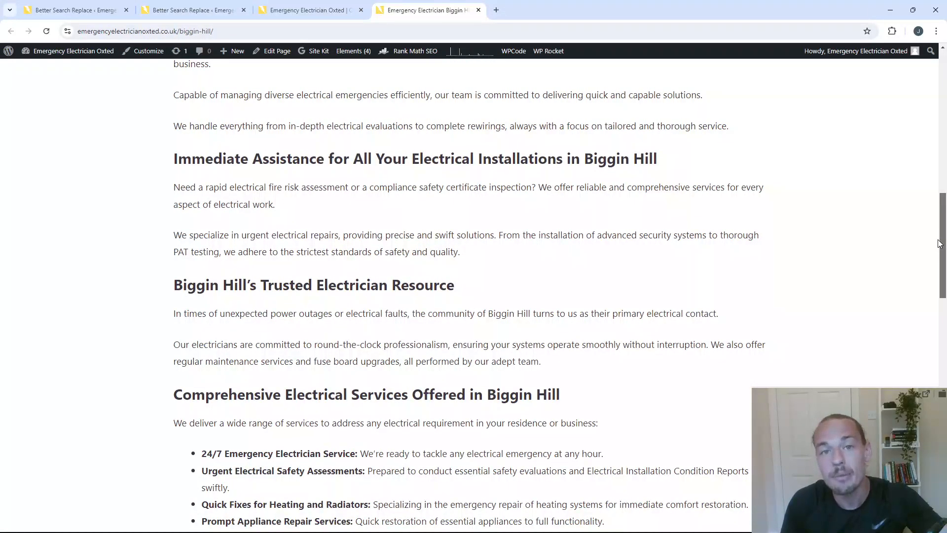
pyautogui.scroll(-3)
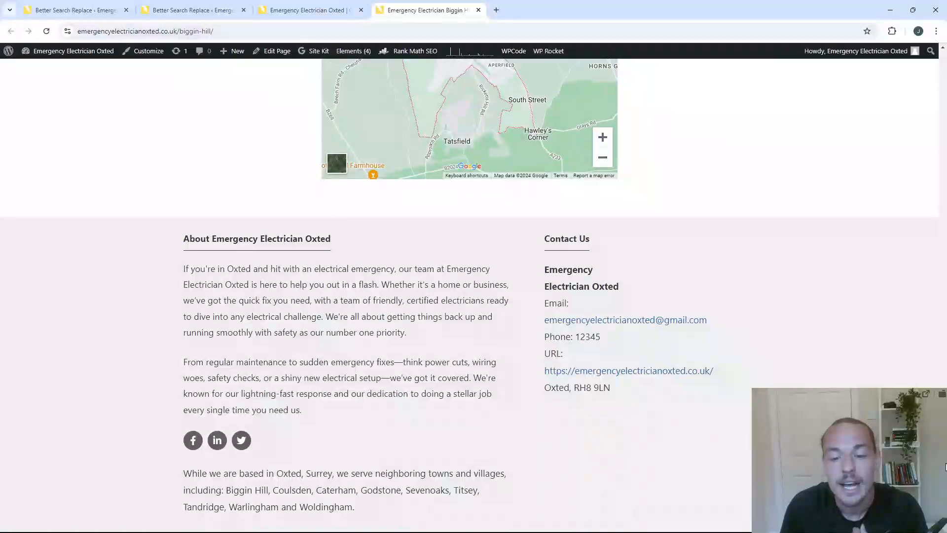
pyautogui.scroll(3)
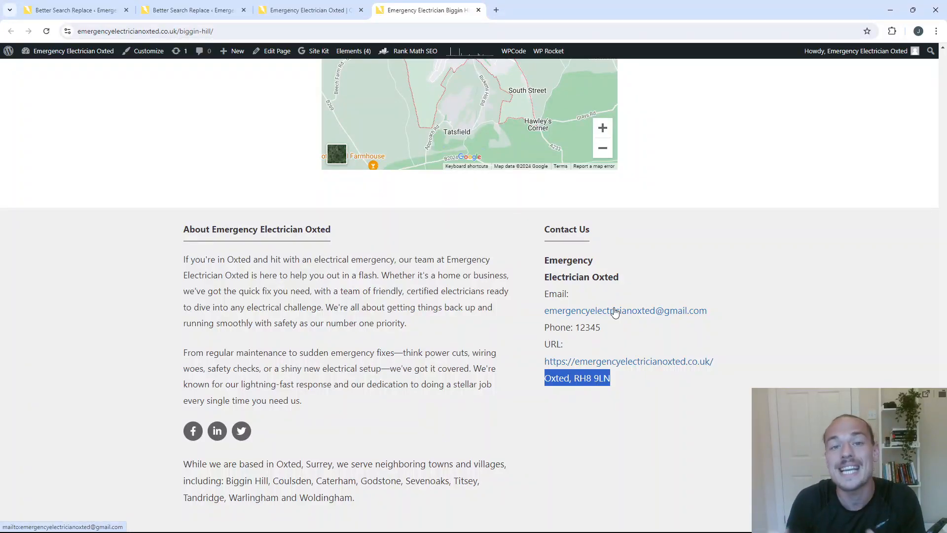
pyautogui.click(307, 9)
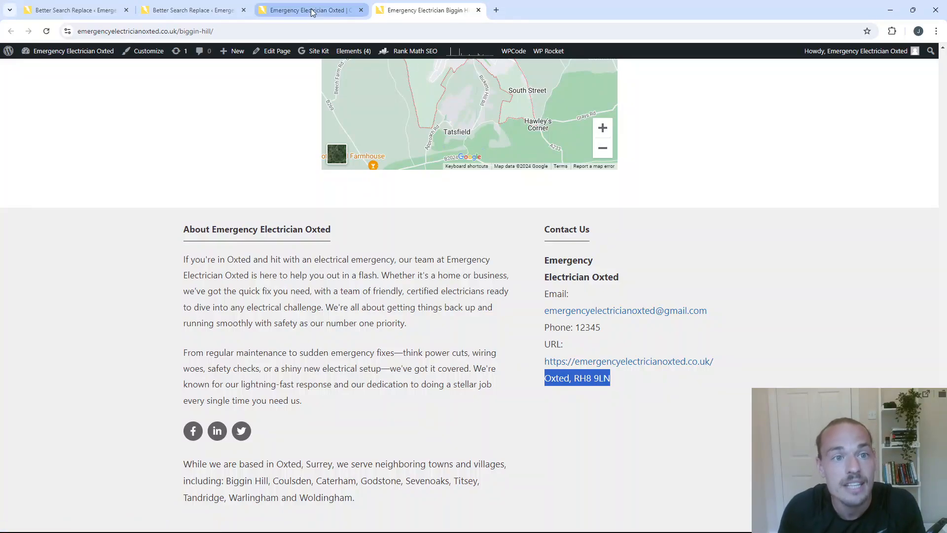
pyautogui.click(191, 10)
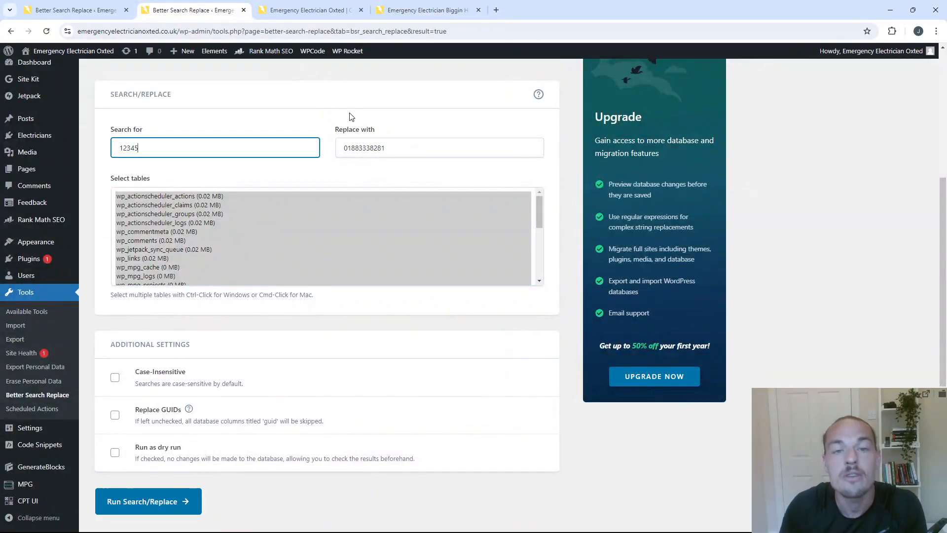
pyautogui.click(147, 501)
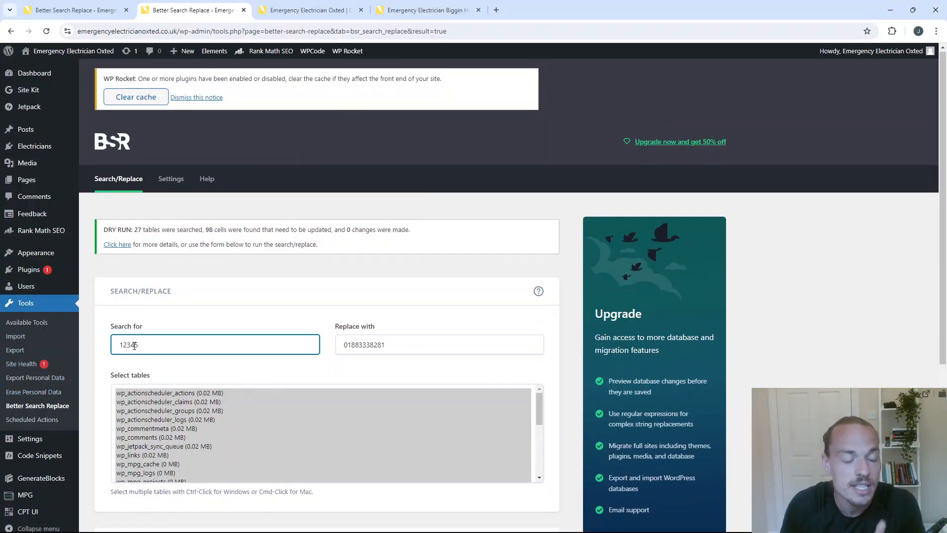
pyautogui.scroll(-3)
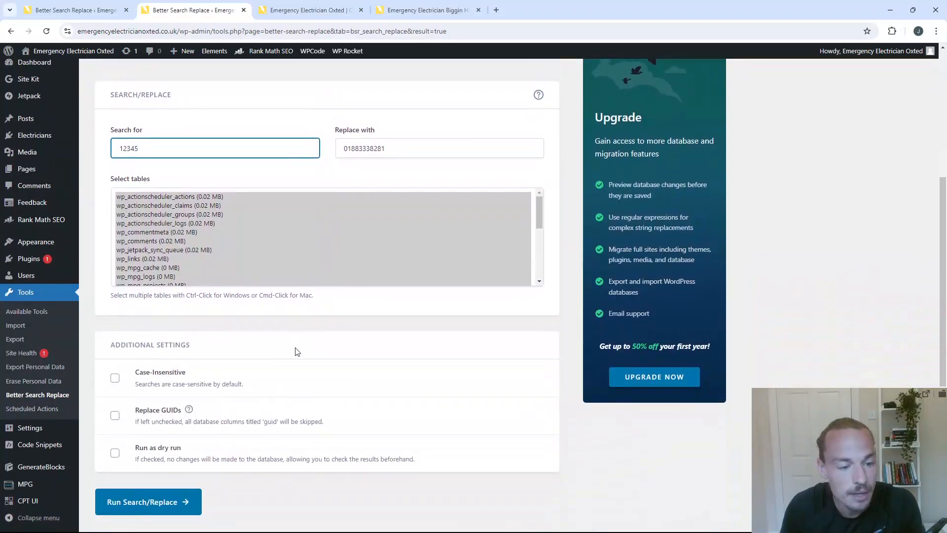
pyautogui.click(147, 501)
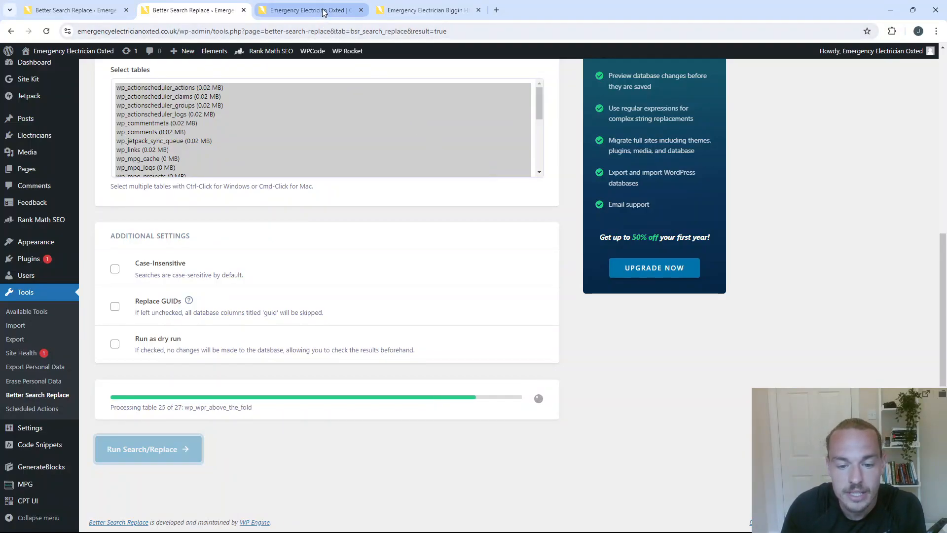
pyautogui.moveTo(311, 10)
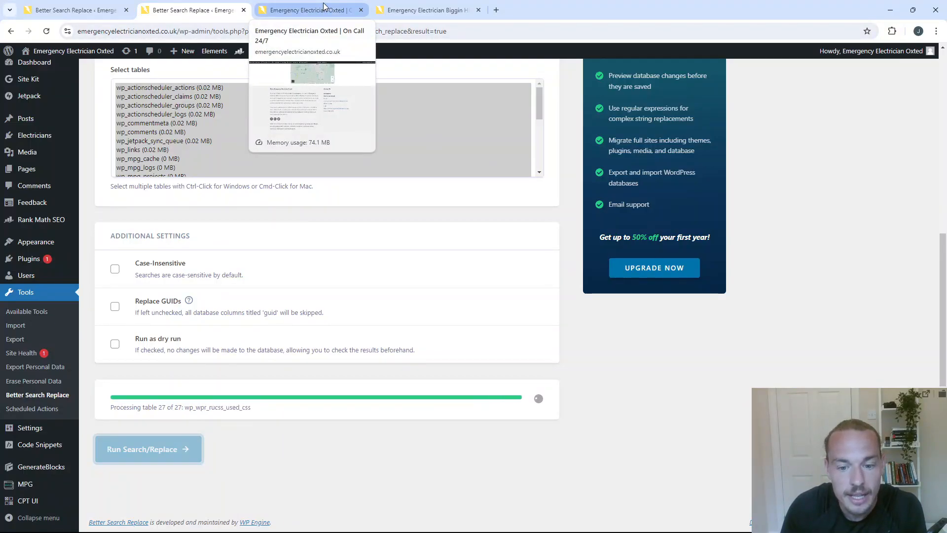
pyautogui.click(307, 10)
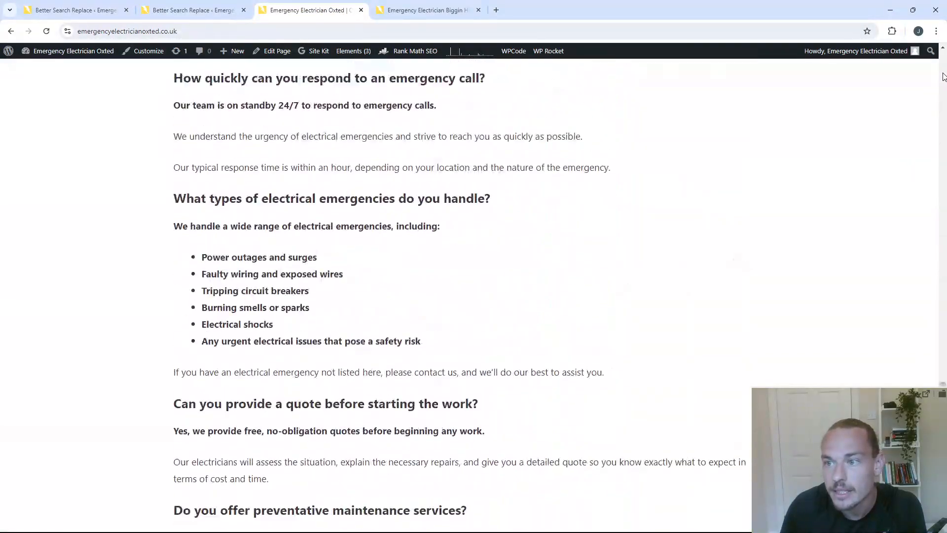
# Scroll to the top of the live home page, where the call button still reads 12345
pyautogui.scroll(3)
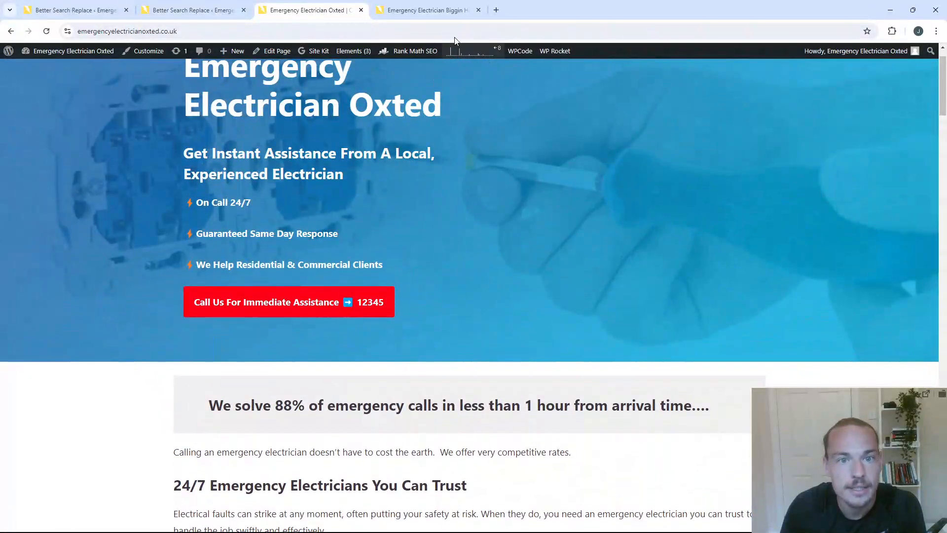